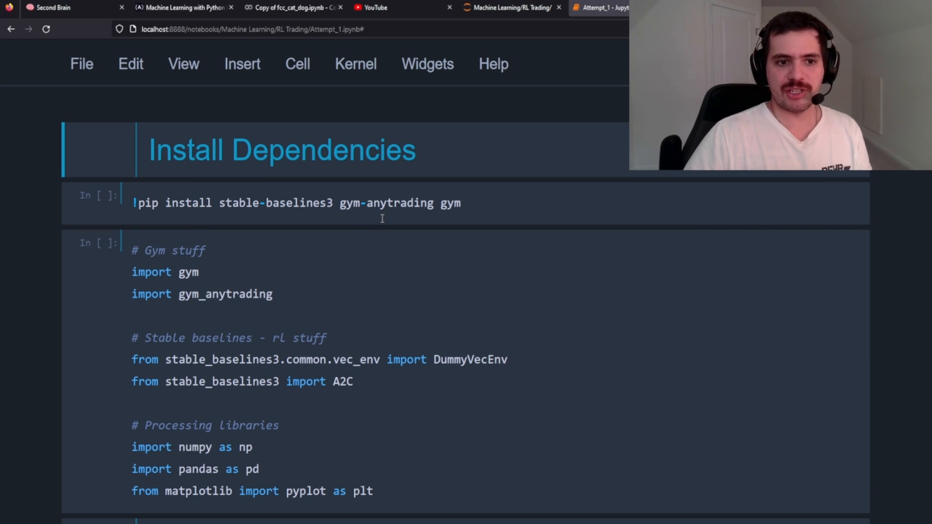
pyautogui.moveTo(357, 279)
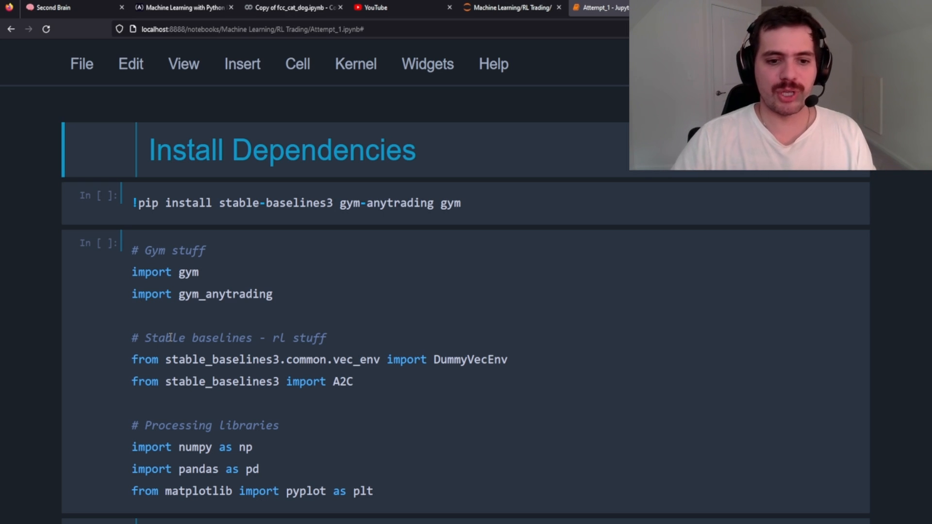
pyautogui.moveTo(477, 352)
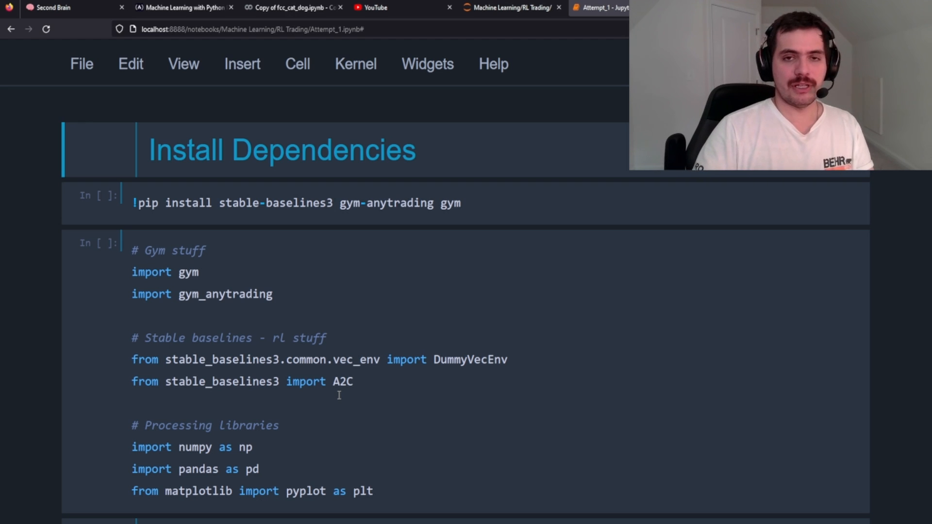
pyautogui.moveTo(390, 399)
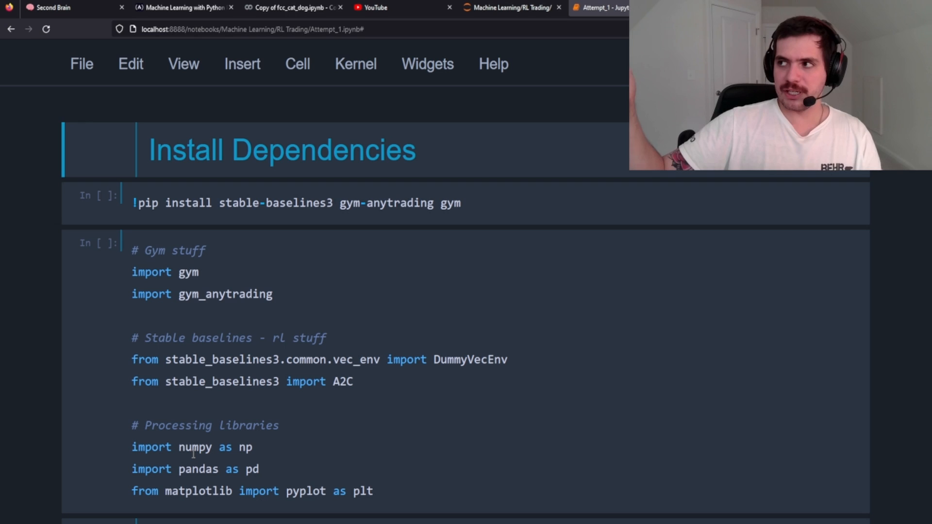
# Scroll down to the Source Trading Data cells loading the AAPL intraday CSV
pyautogui.scroll(-3)
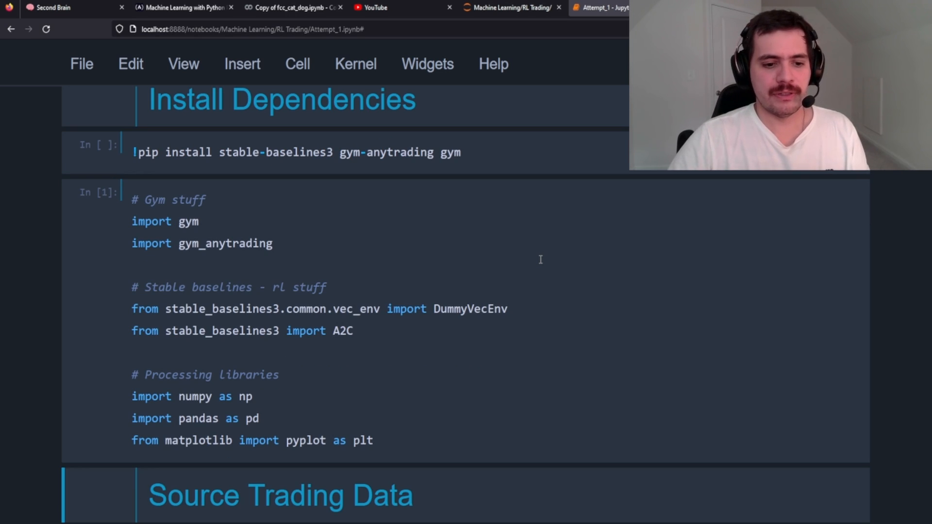
pyautogui.scroll(-3)
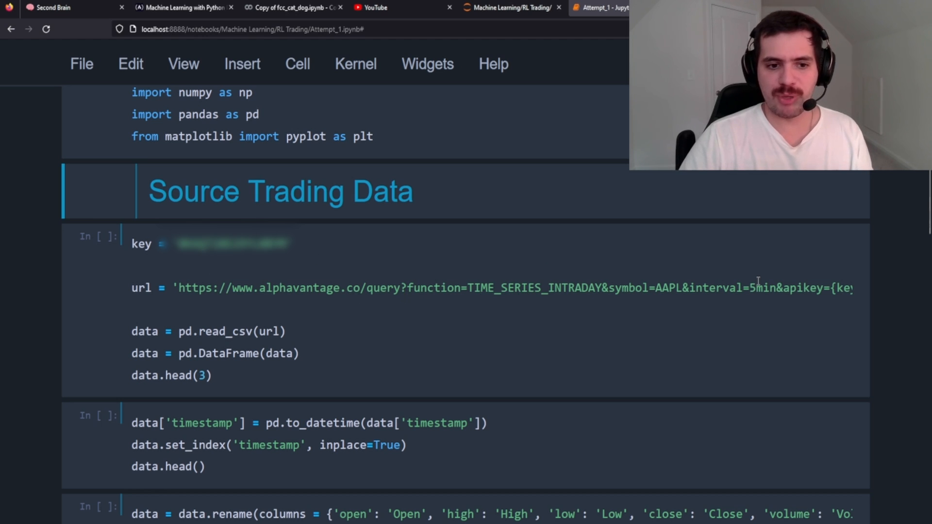
pyautogui.moveTo(555, 306)
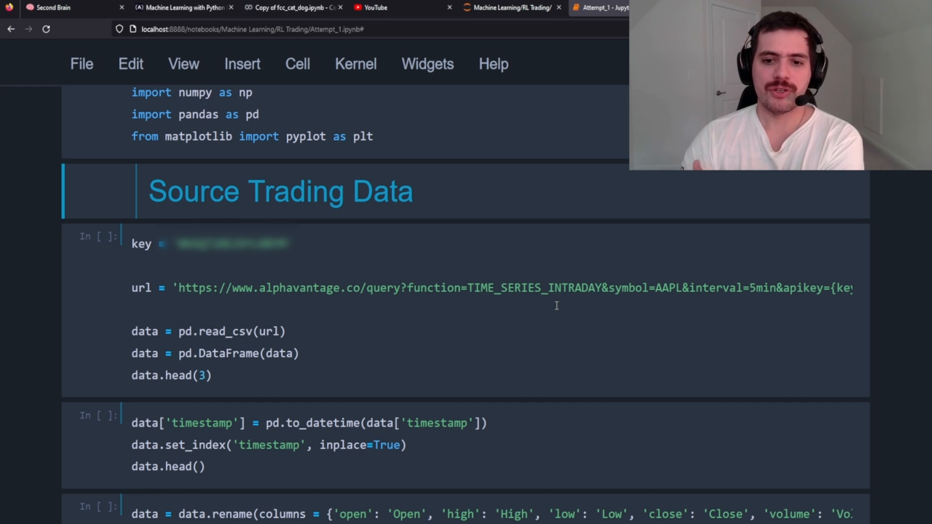
pyautogui.moveTo(755, 281)
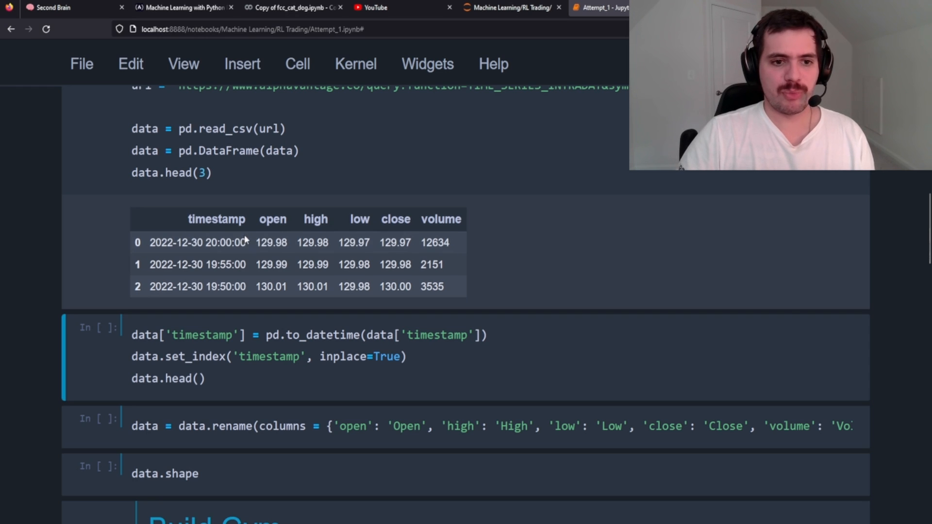
pyautogui.moveTo(468, 232)
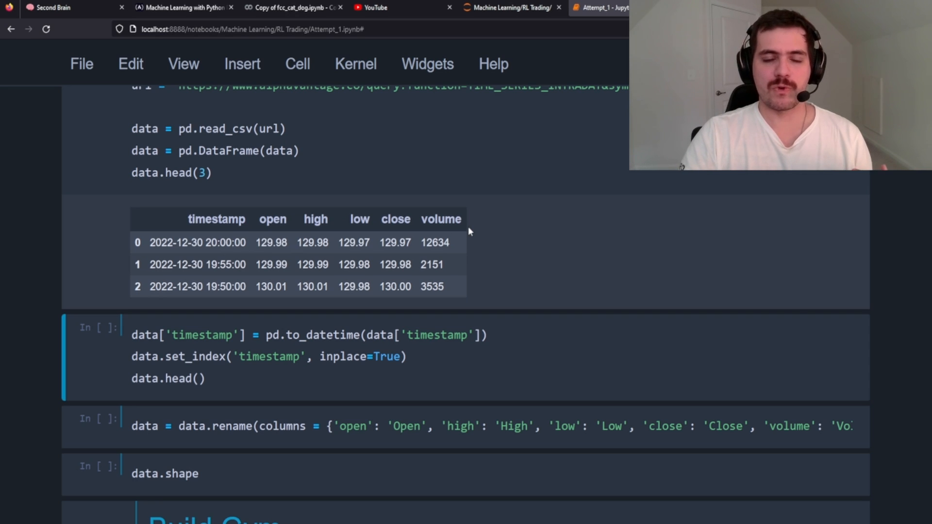
pyautogui.moveTo(540, 282)
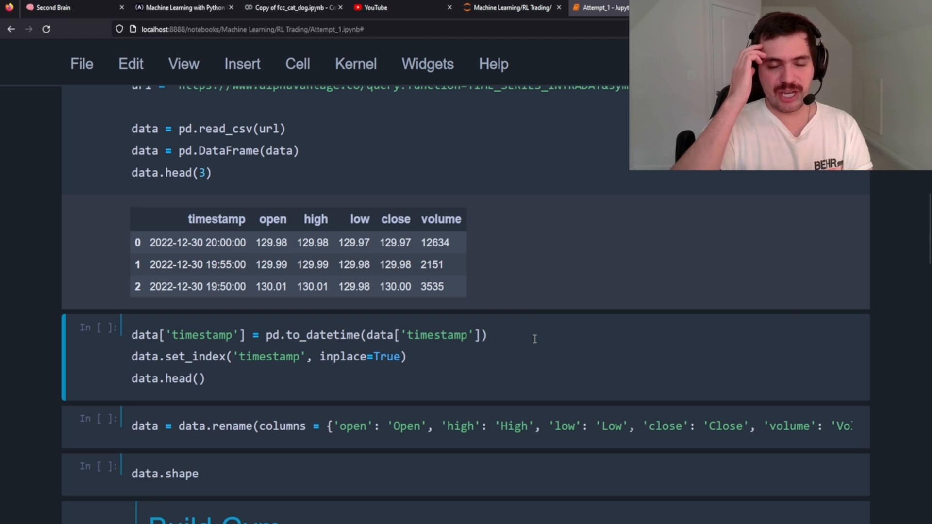
# Run the timestamp-indexing, column-renaming and data.shape cells, returning (100, 5)
pyautogui.click(487, 335)
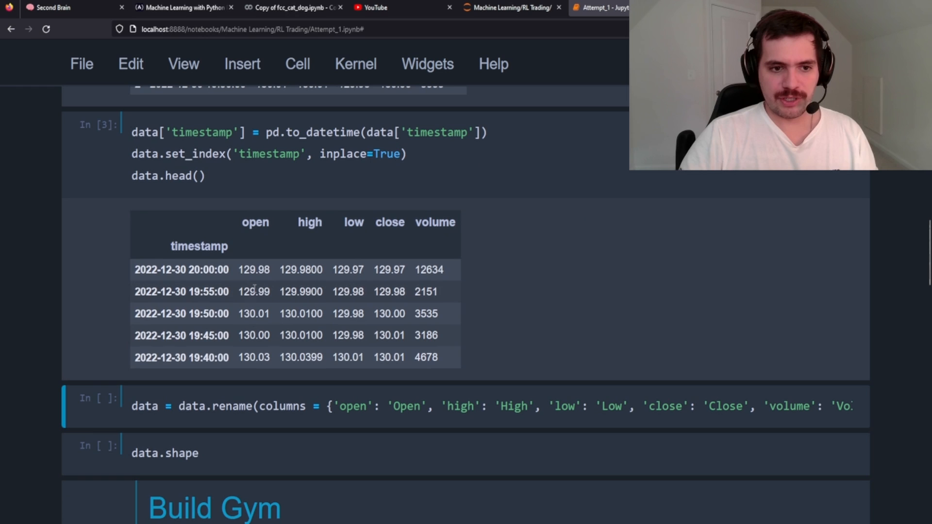
pyautogui.moveTo(271, 263)
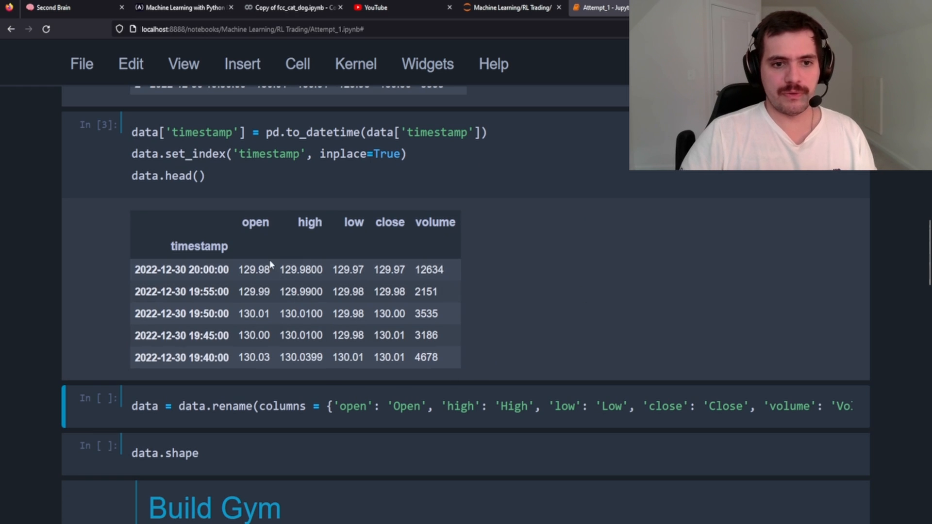
pyautogui.doubleClick(255, 221)
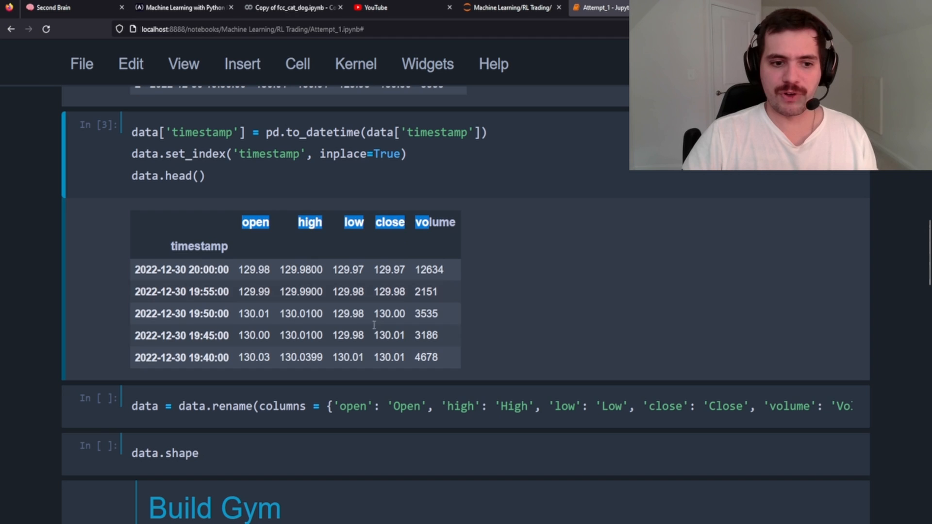
pyautogui.moveTo(193, 406)
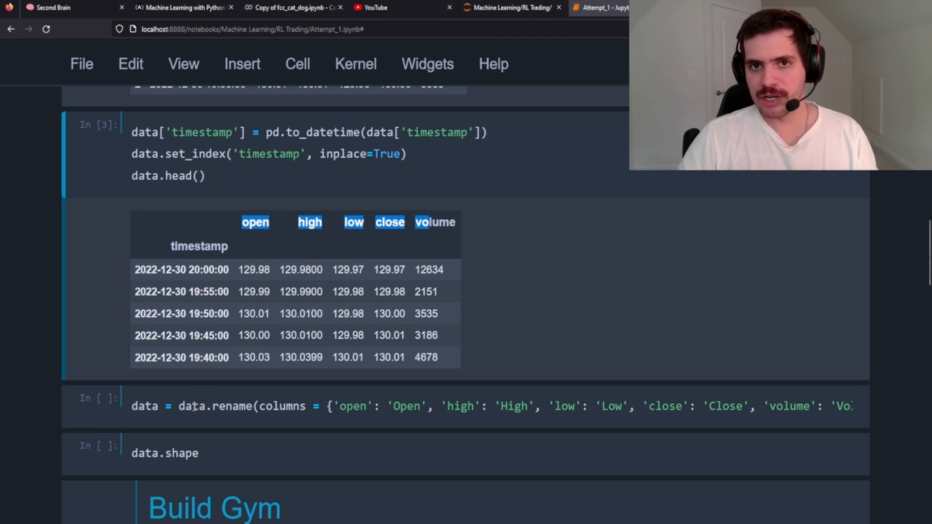
pyautogui.click(192, 407)
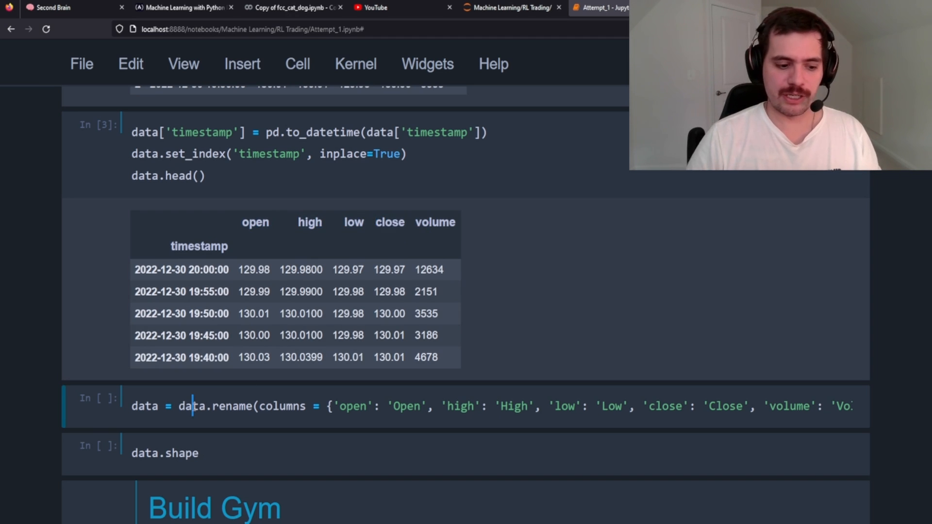
pyautogui.press('shift+enter')
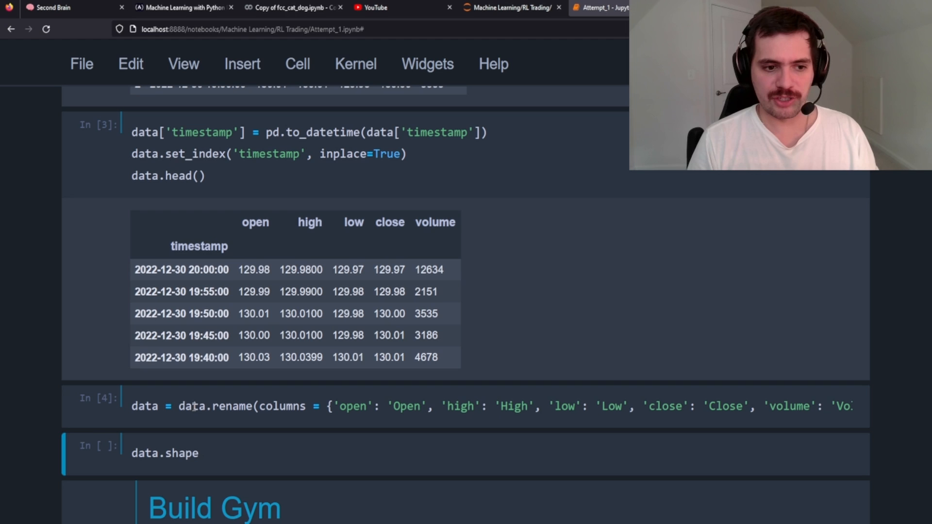
pyautogui.press('Shift+Enter')
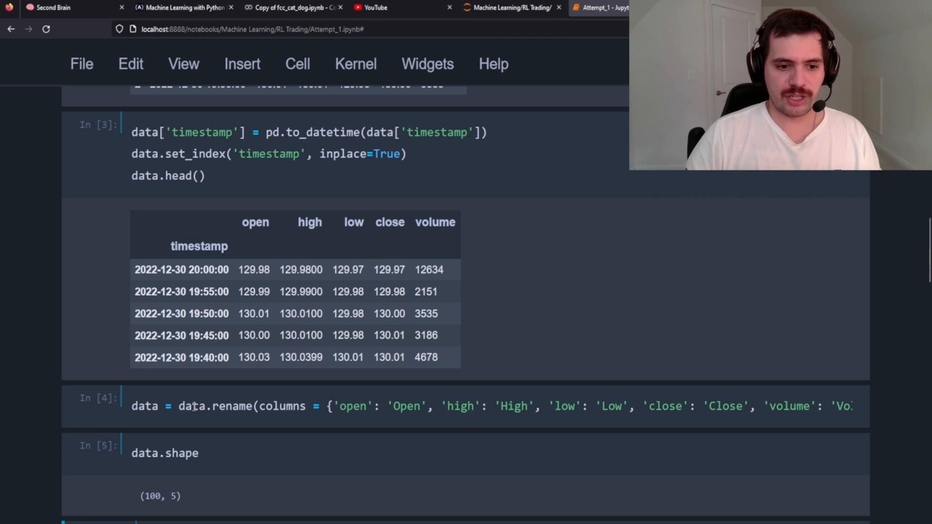
pyautogui.scroll(-3)
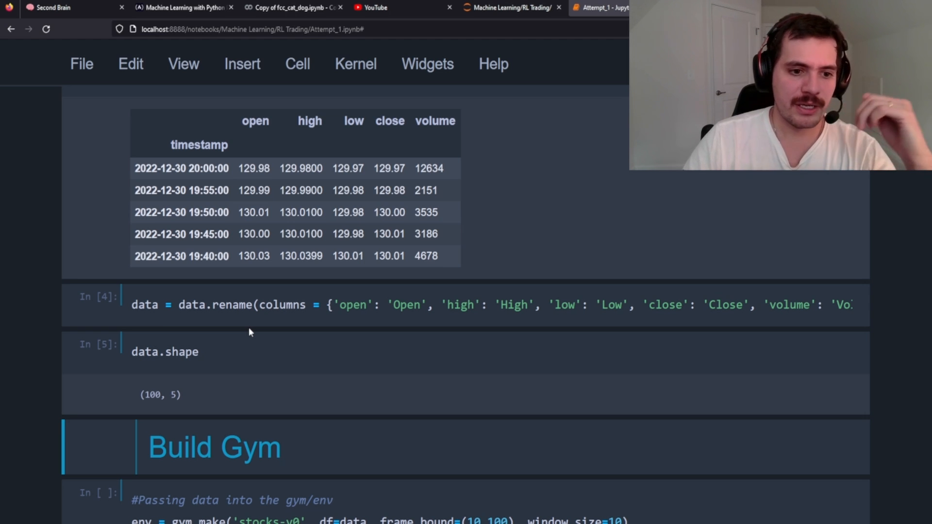
pyautogui.scroll(-3)
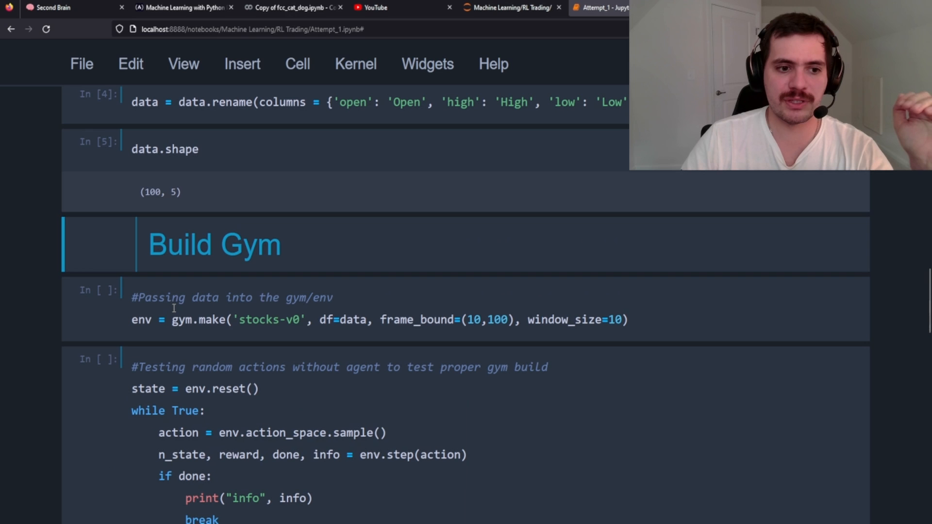
pyautogui.click(166, 320)
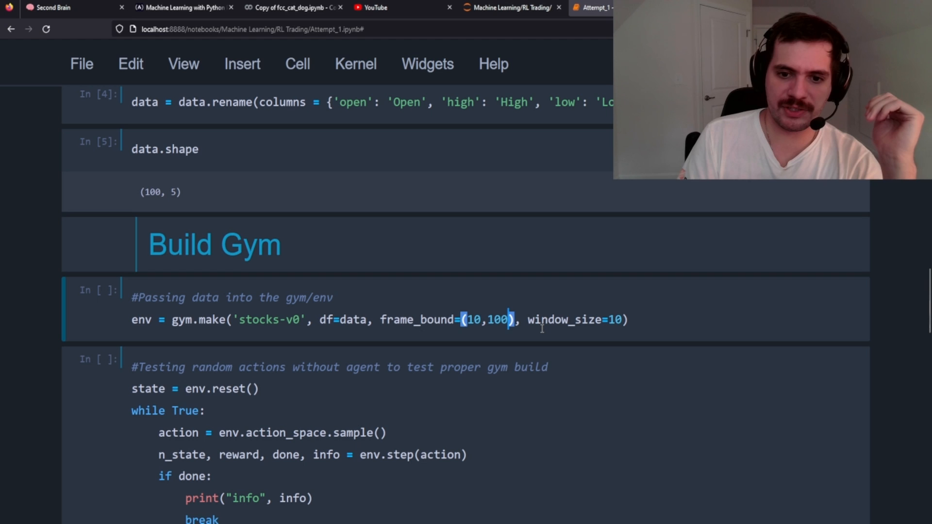
# Edit the gym.make cell to frame_bound (3,80) and window_size 3
pyautogui.press('Backspace')
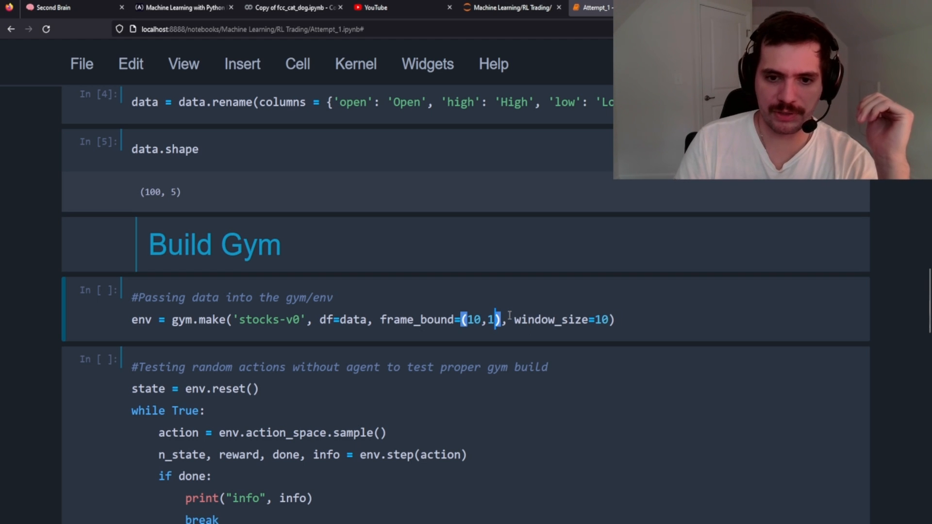
pyautogui.press('Backspace')
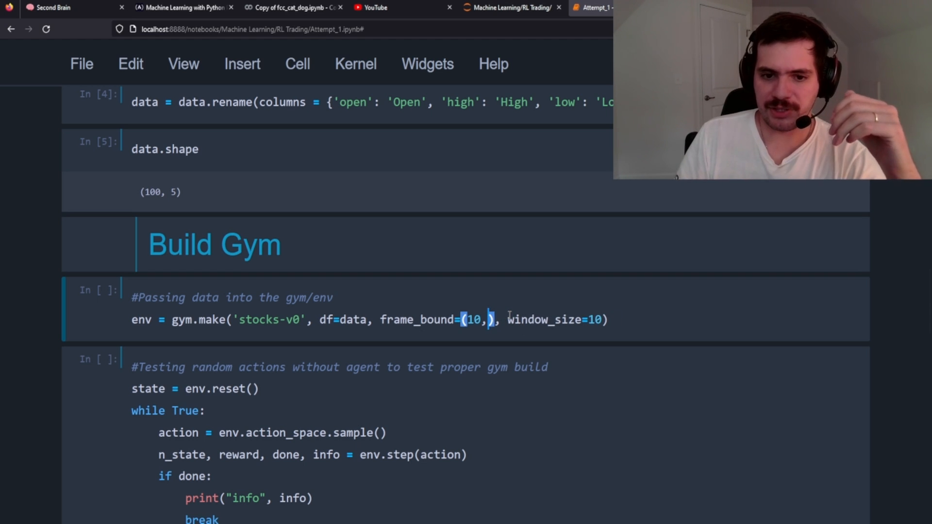
pyautogui.write('80')
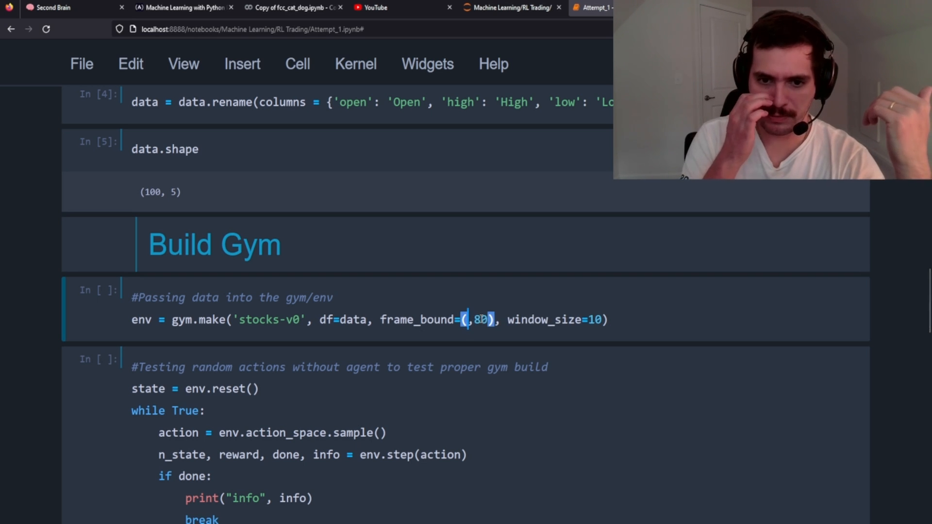
pyautogui.write('3')
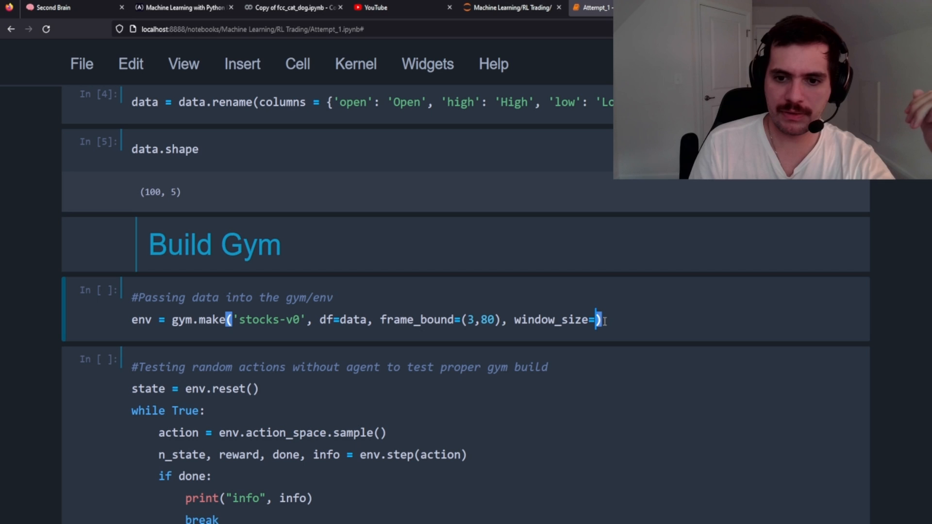
pyautogui.write('3')
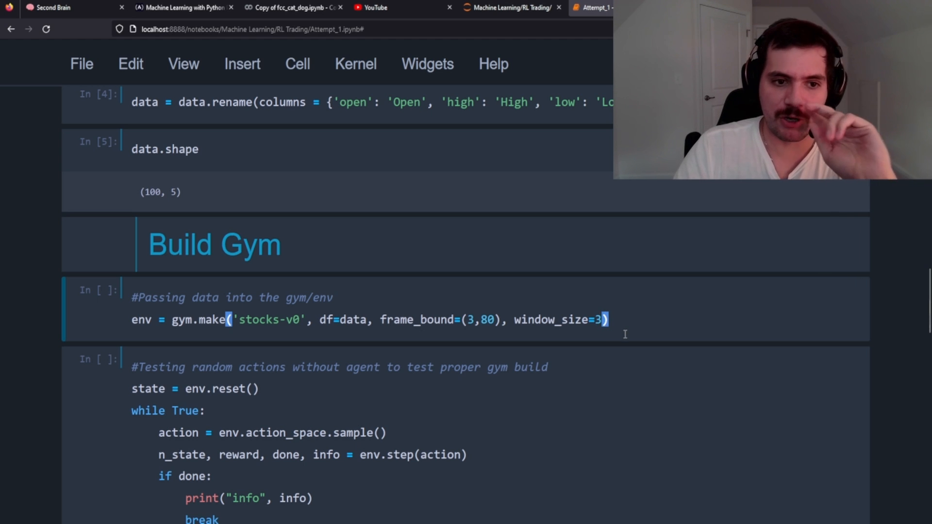
pyautogui.scroll(-3)
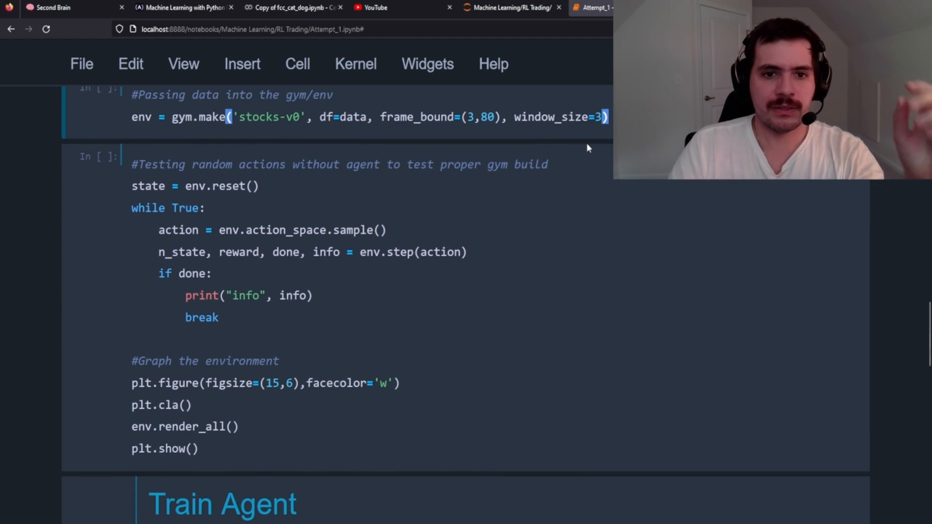
# Scroll around the gym.make and random-action test cells to review their output
pyautogui.scroll(3)
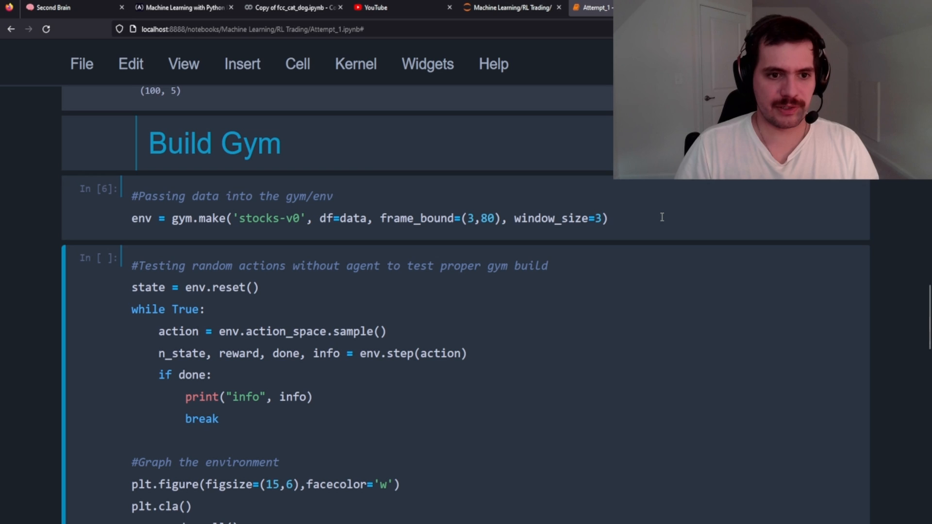
pyautogui.scroll(-3)
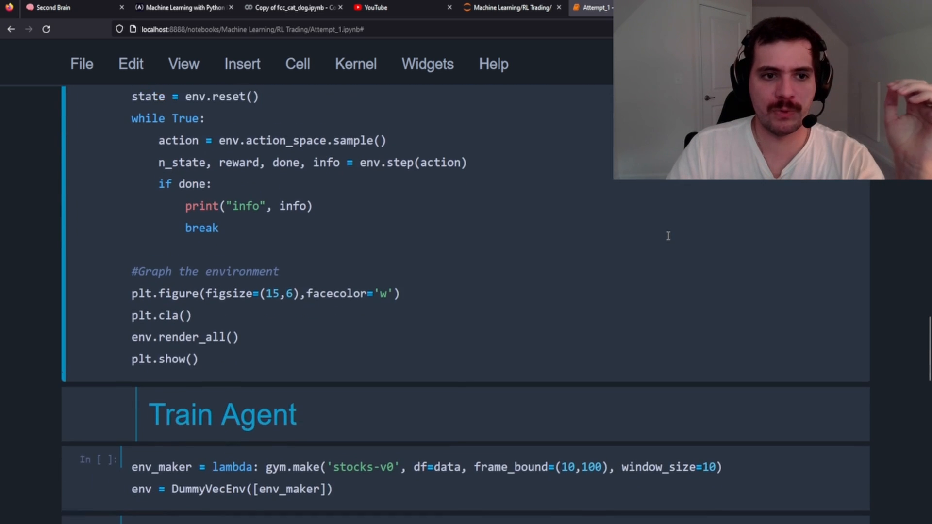
pyautogui.scroll(3)
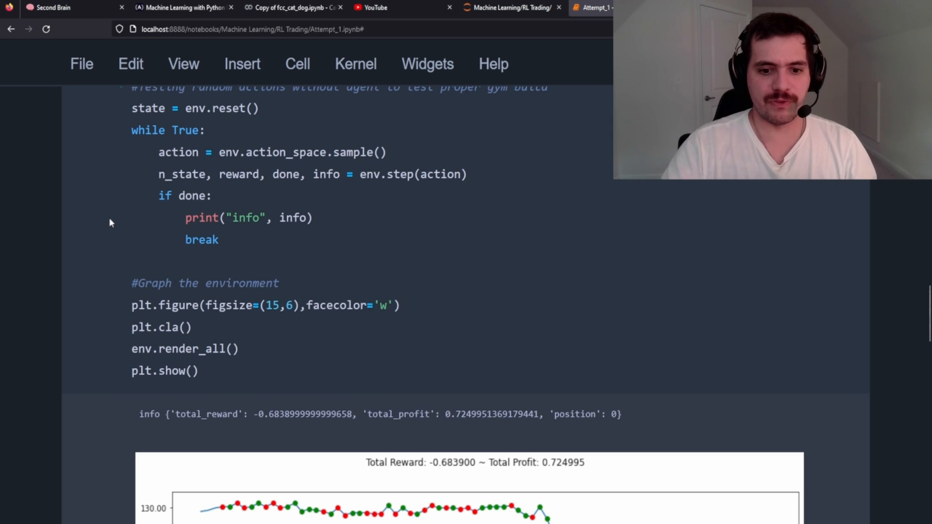
pyautogui.scroll(-3)
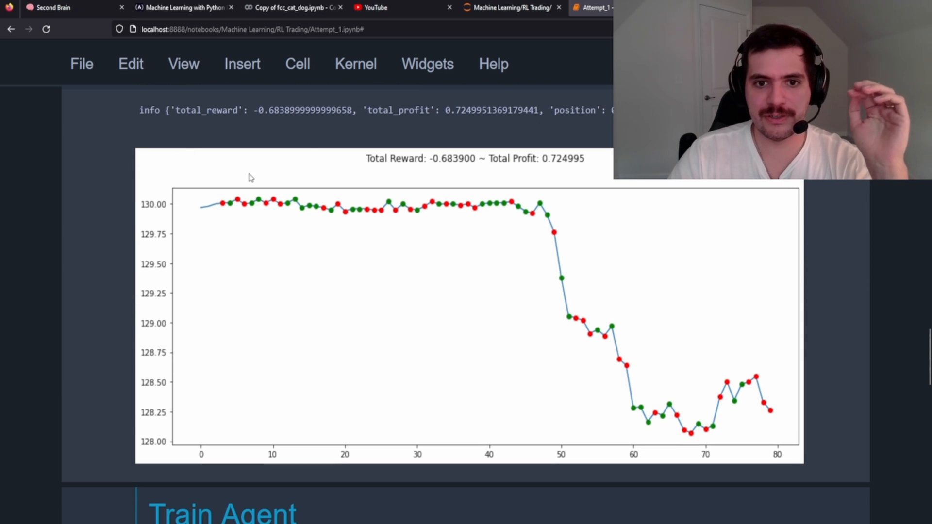
pyautogui.moveTo(253, 215)
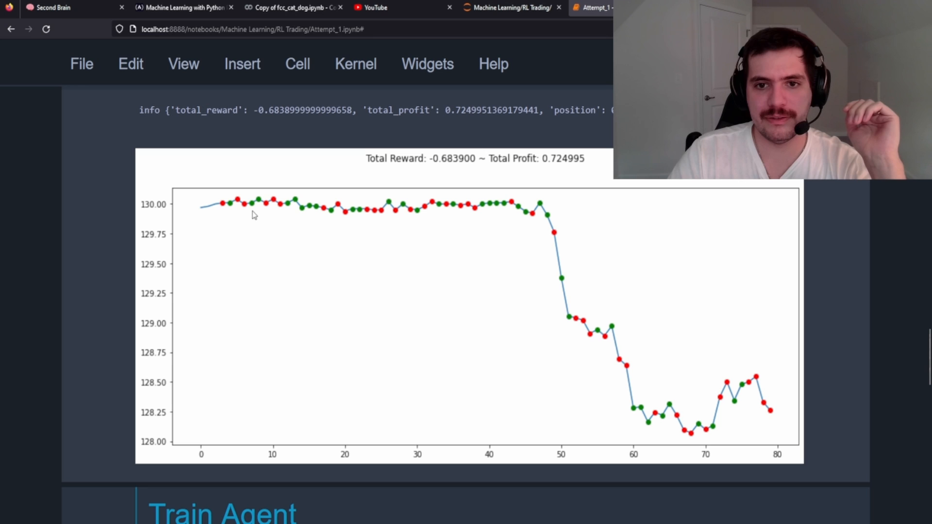
pyautogui.moveTo(448, 111)
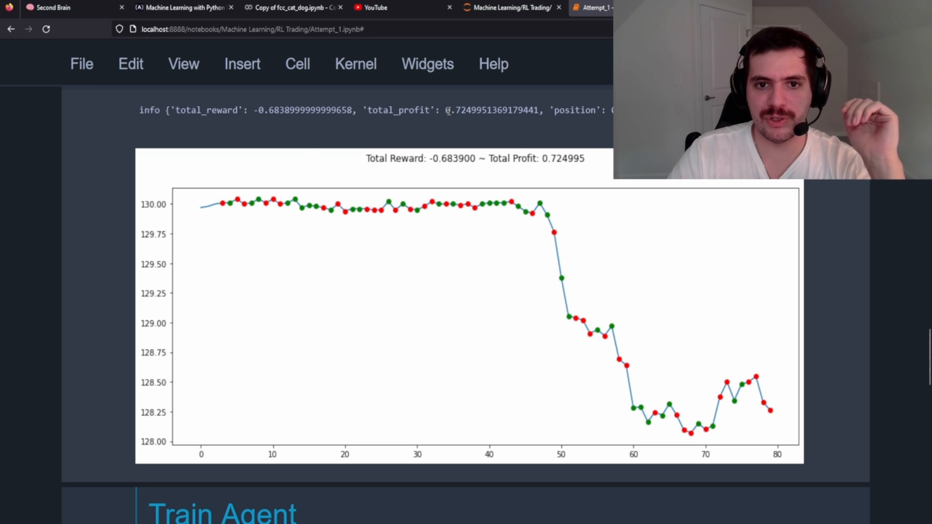
pyautogui.doubleClick(460, 110)
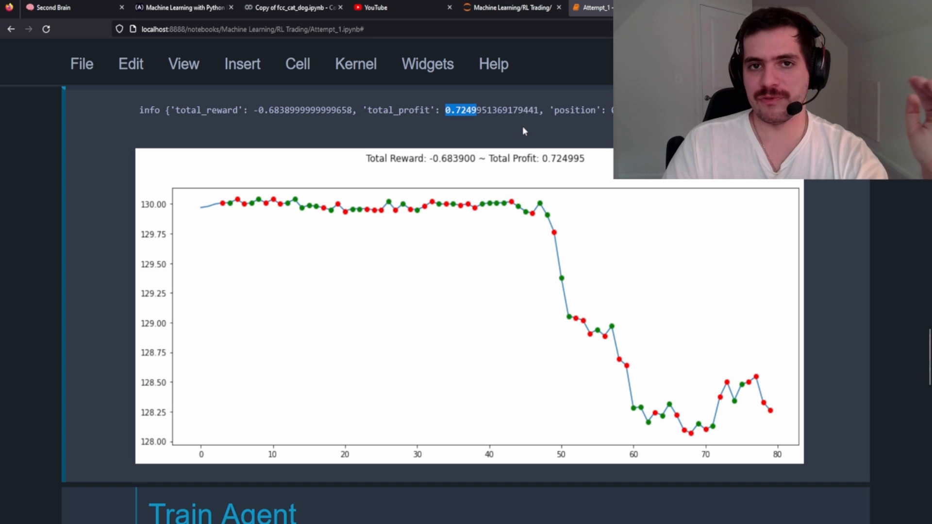
pyautogui.moveTo(411, 237)
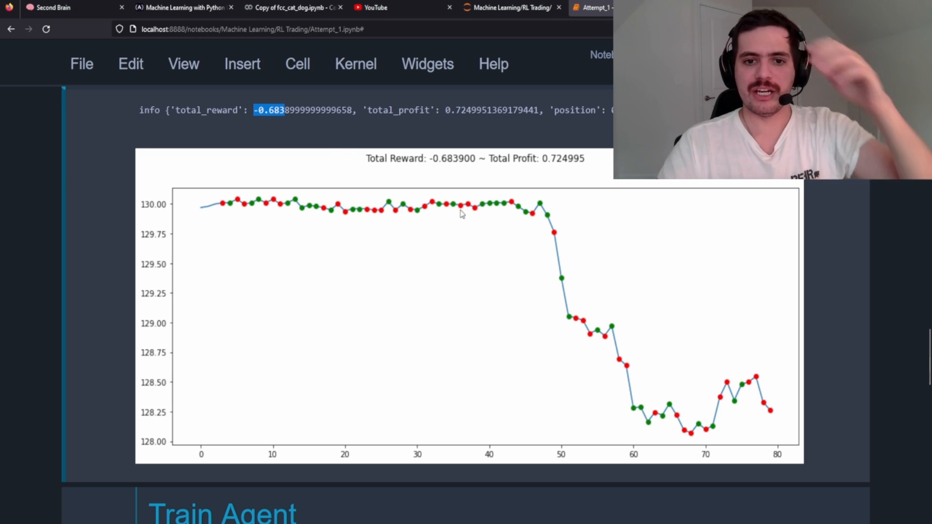
pyautogui.moveTo(577, 319)
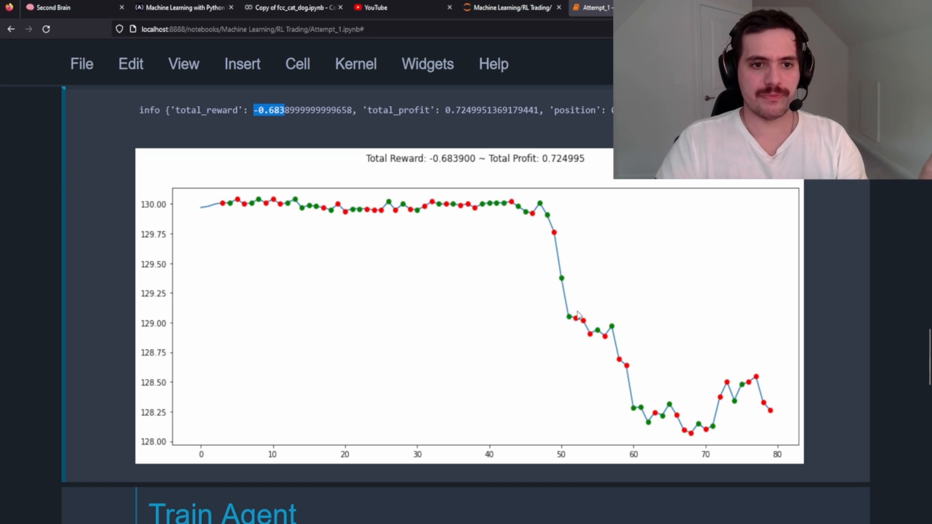
pyautogui.moveTo(638, 286)
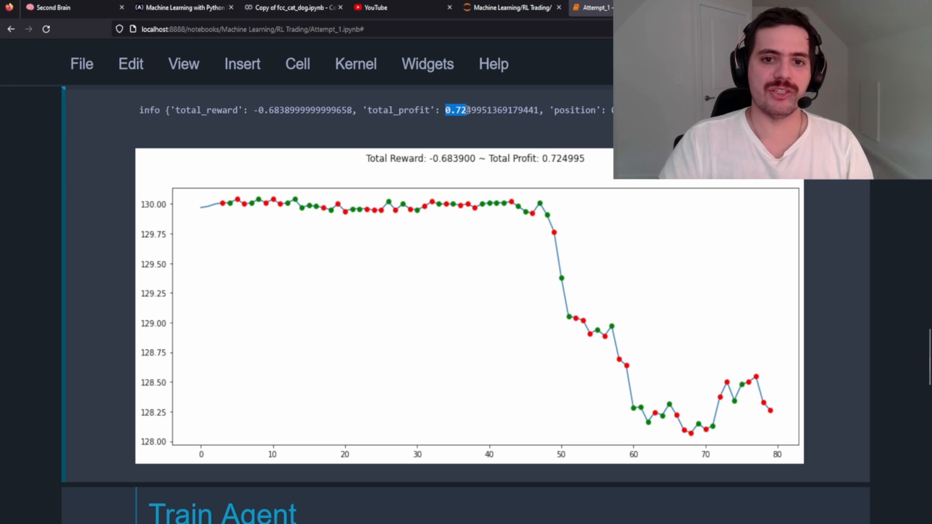
# Change the Train Agent environment's starting frame bound from 10 to 3
pyautogui.scroll(-3)
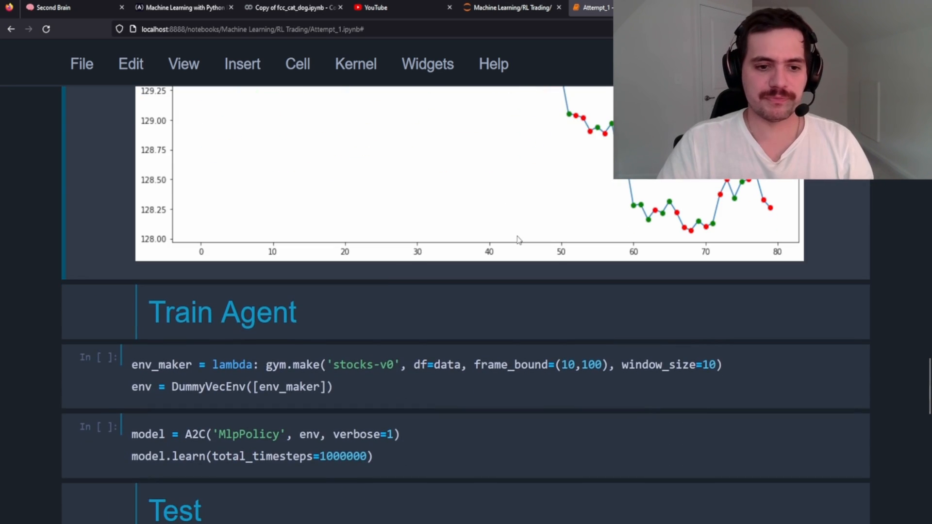
pyautogui.scroll(-3)
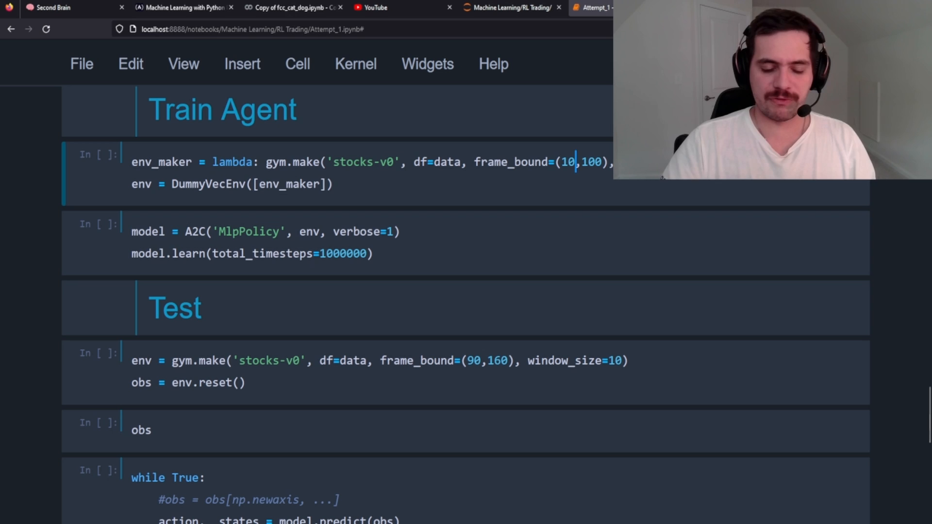
pyautogui.press('Backspace')
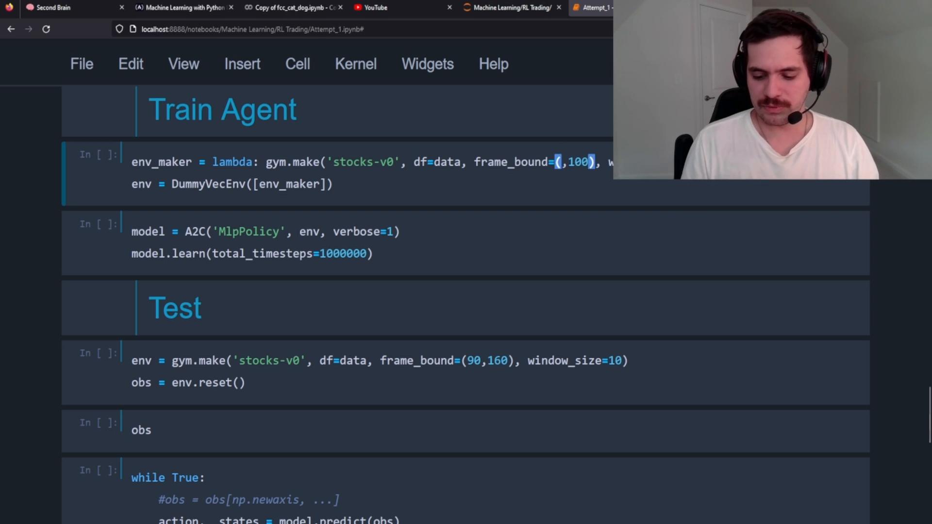
pyautogui.write('3')
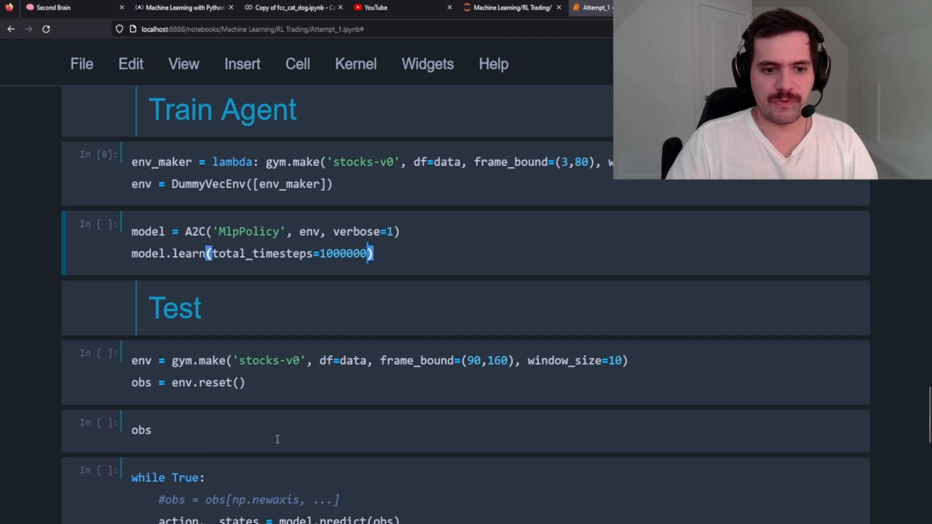
pyautogui.moveTo(540, 330)
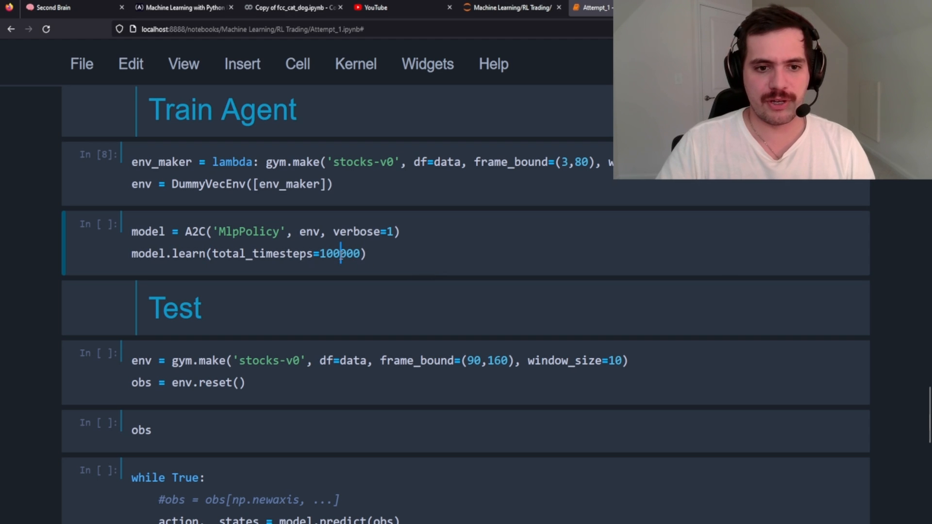
pyautogui.moveTo(392, 268)
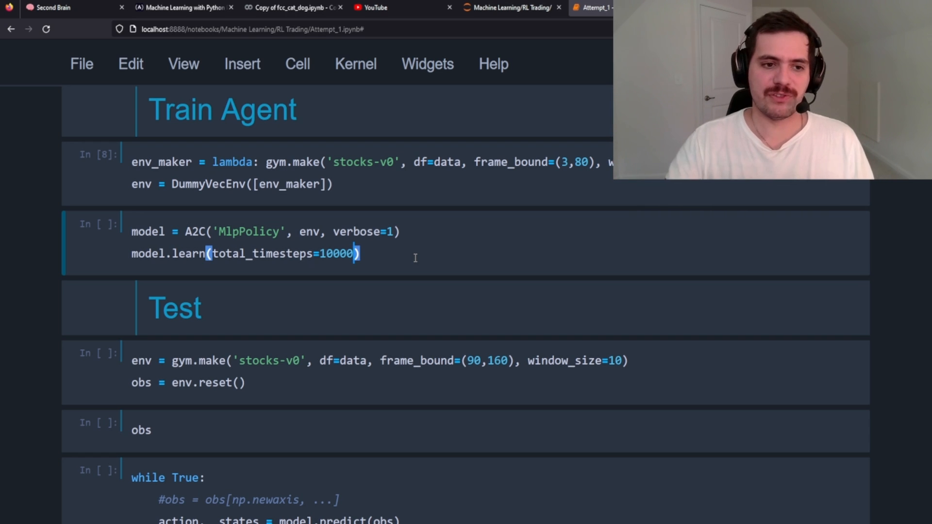
pyautogui.moveTo(525, 277)
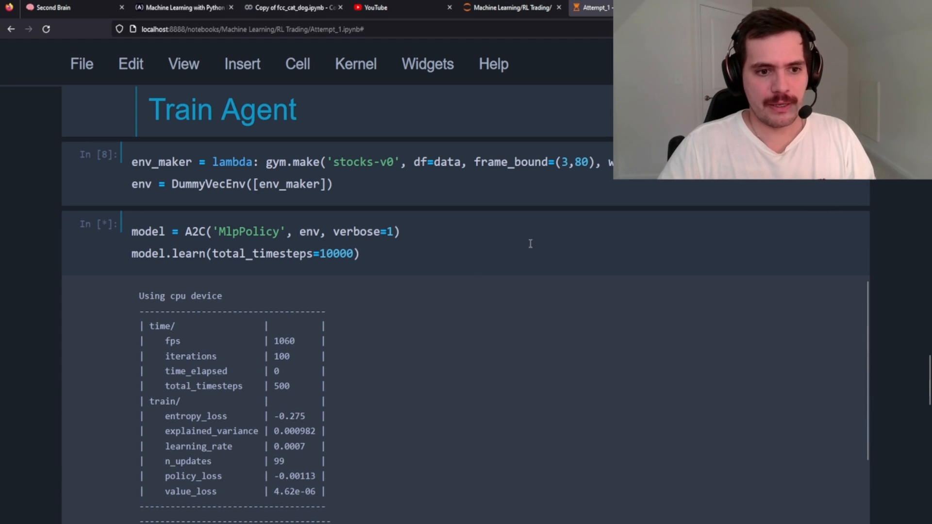
# Scroll through the A2C 10000-timestep training log down to the Test section
pyautogui.scroll(-3)
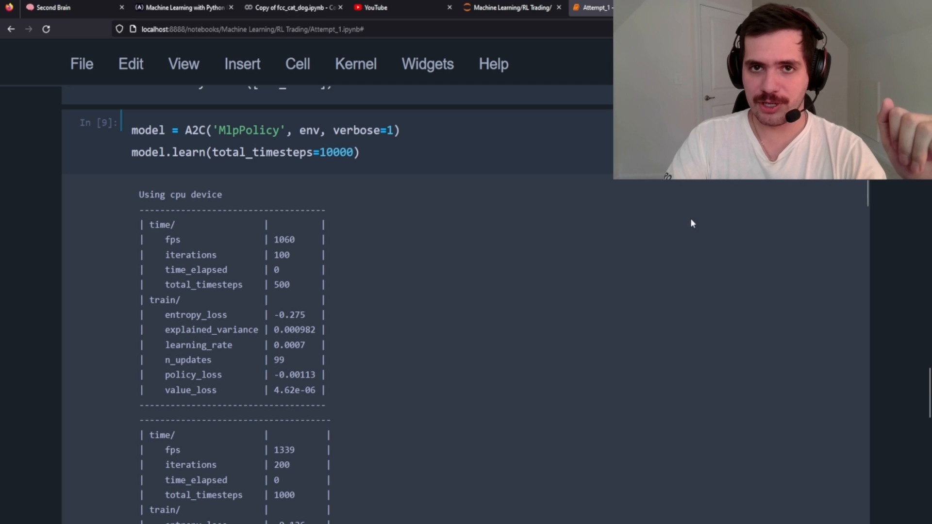
pyautogui.scroll(-3)
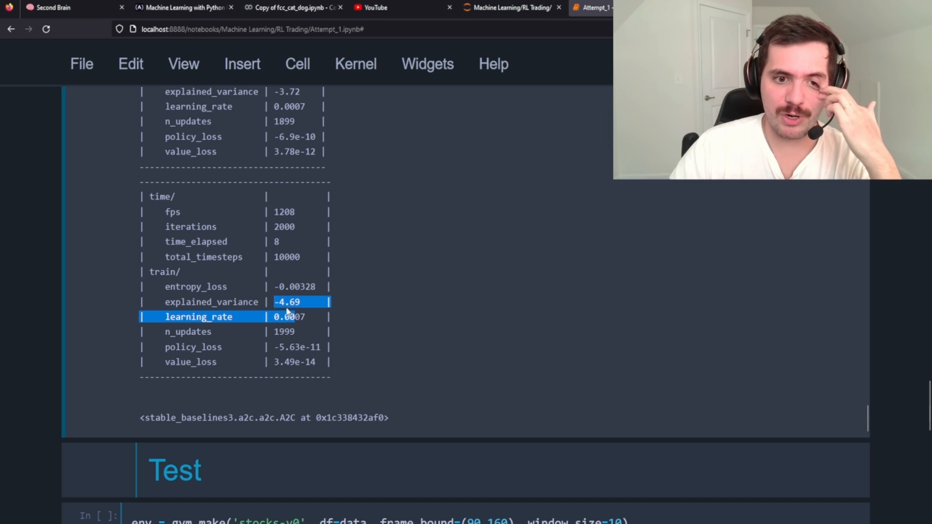
pyautogui.moveTo(305, 331)
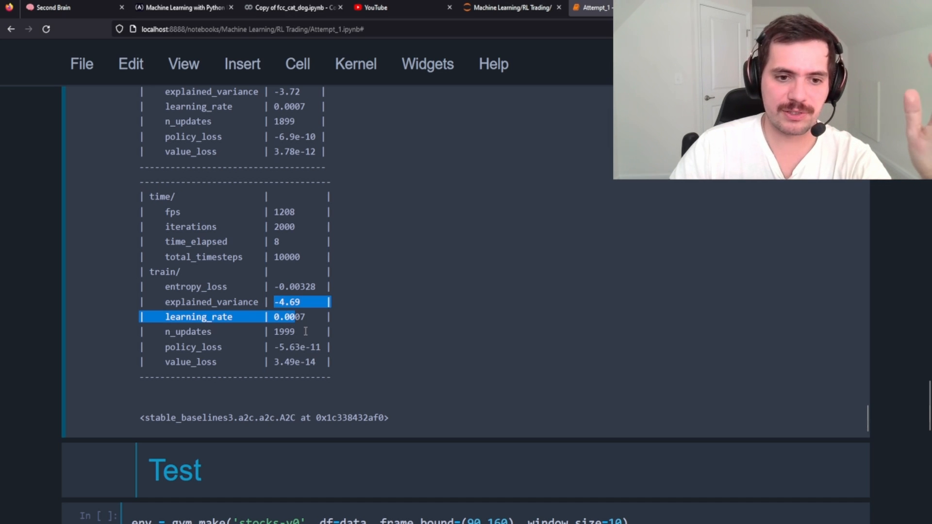
pyautogui.scroll(3)
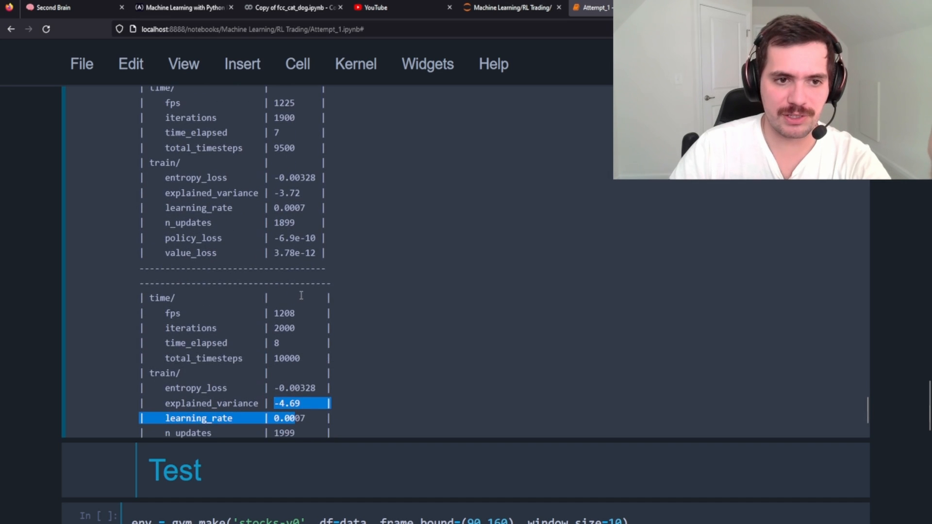
pyautogui.scroll(-3)
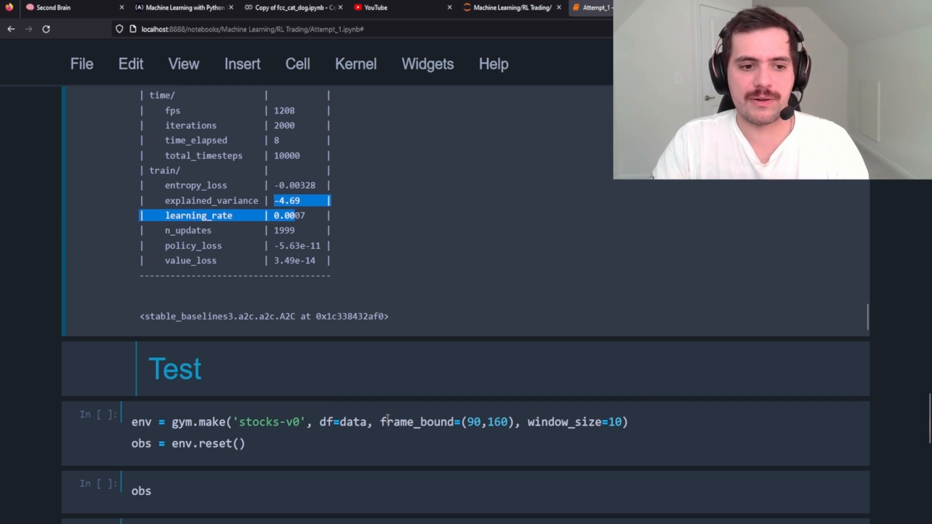
pyautogui.moveTo(338, 379)
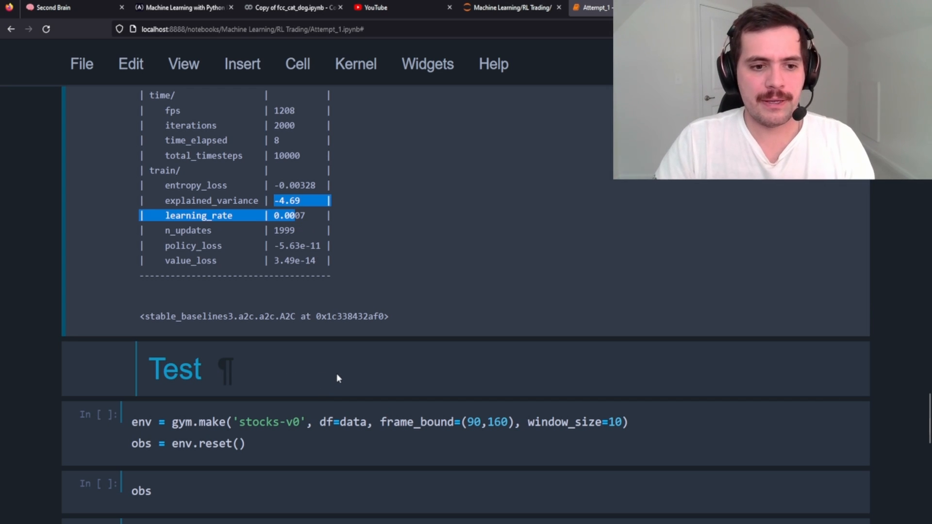
pyautogui.scroll(-3)
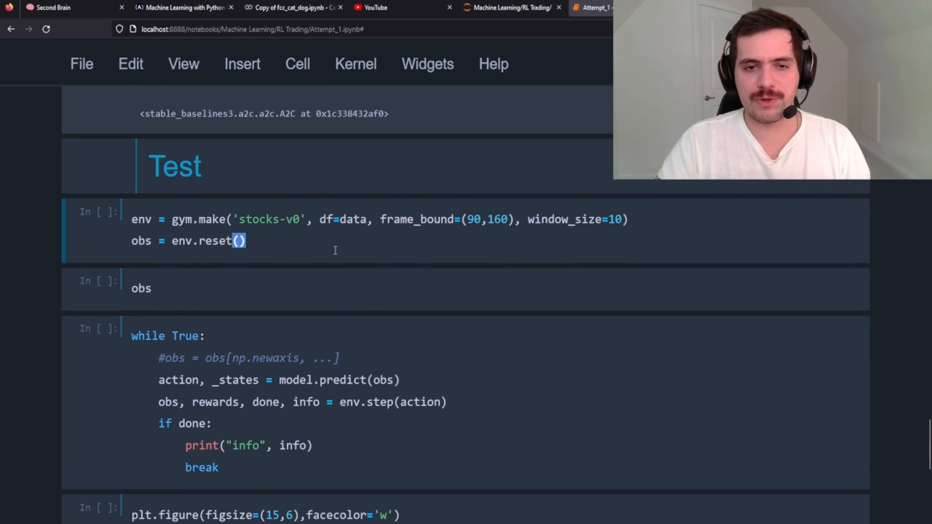
pyautogui.moveTo(486, 232)
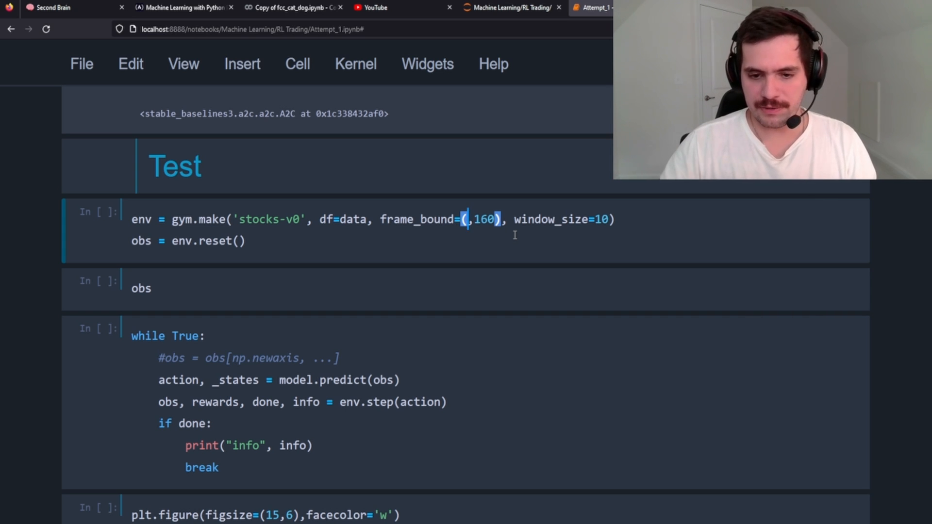
# Set the Test environment to frame_bound (60,100) and window_size 3 and run it
pyautogui.write('60')
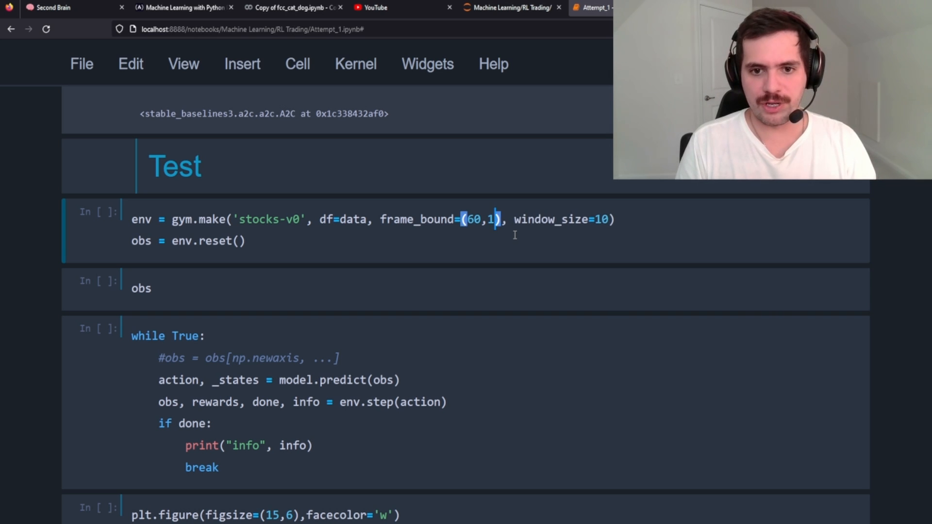
pyautogui.write('00')
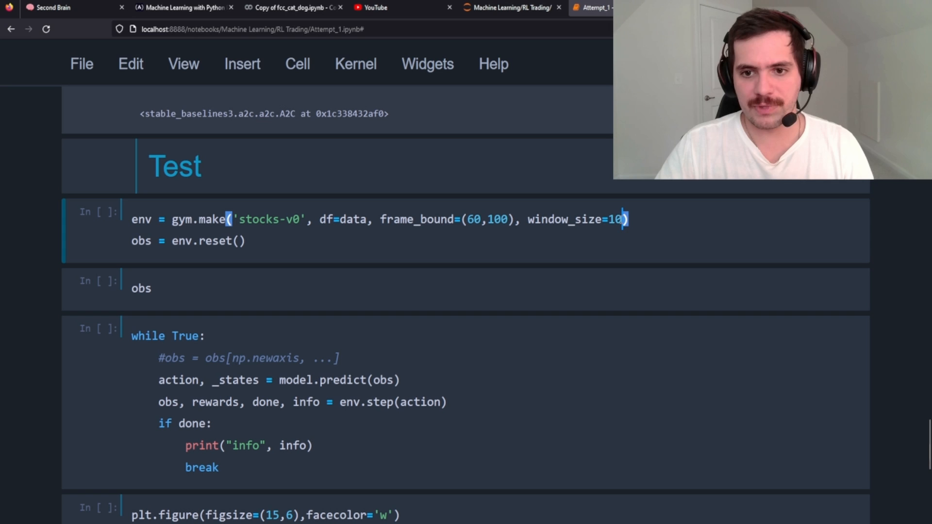
pyautogui.press('Backspace')
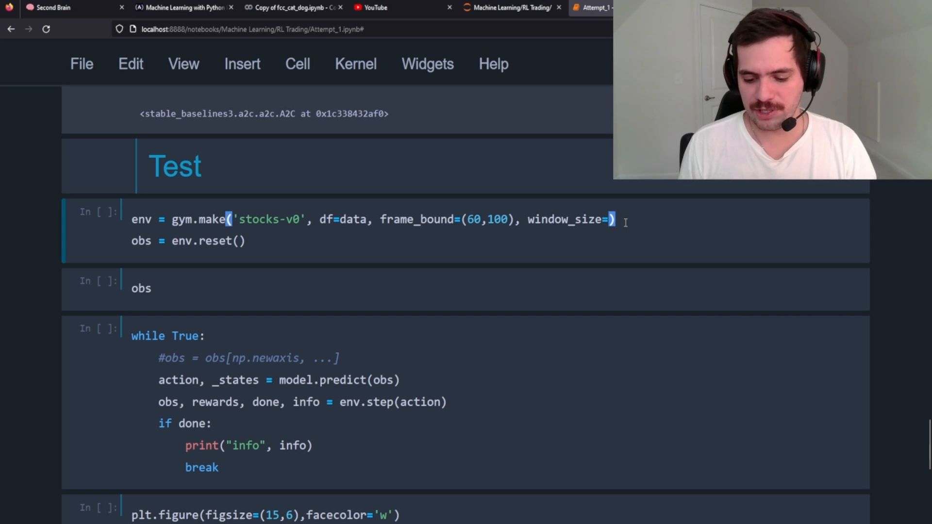
pyautogui.write('3')
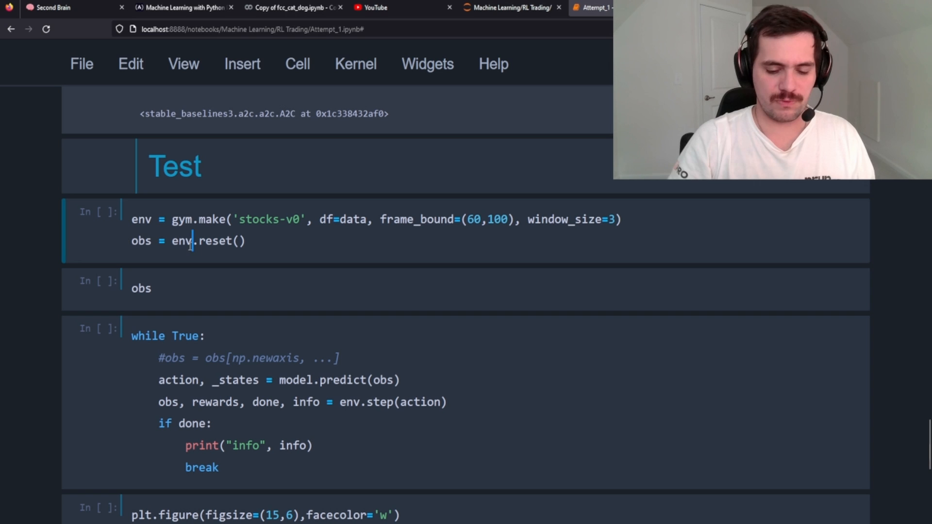
pyautogui.press('shift+enter')
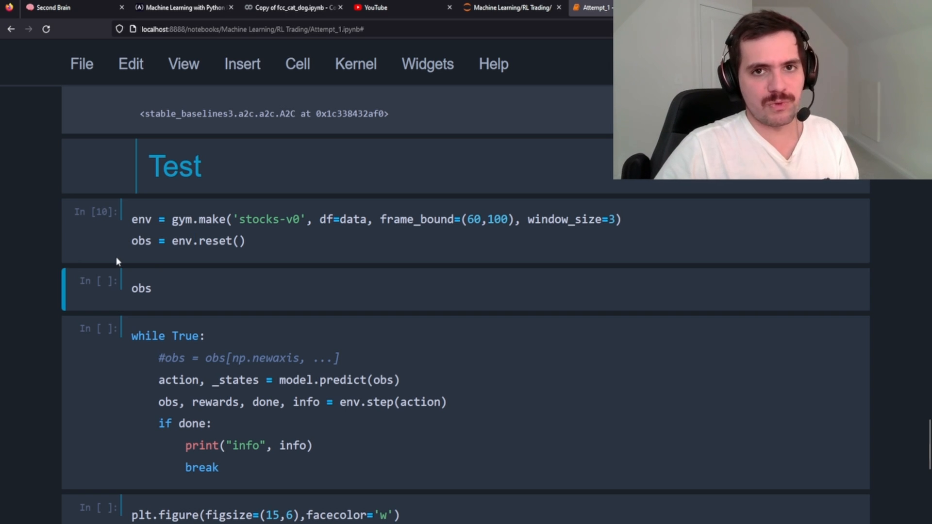
pyautogui.moveTo(302, 406)
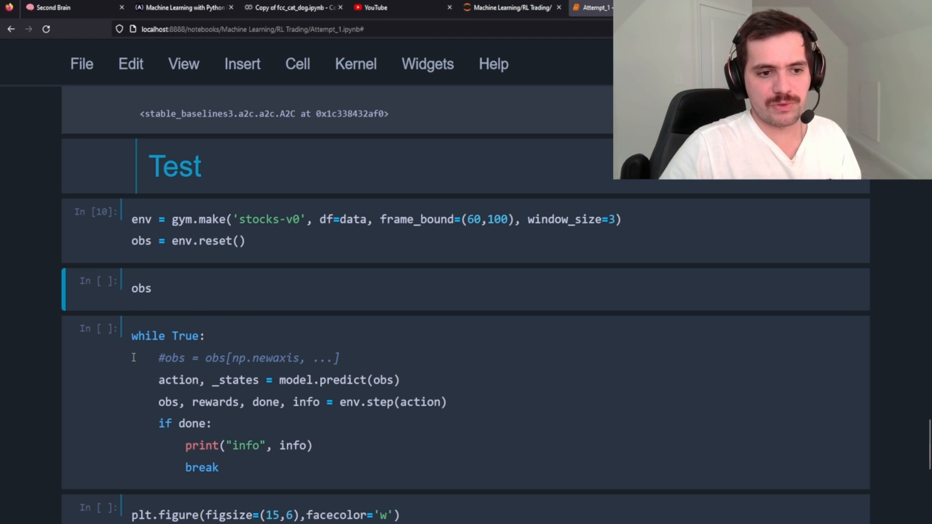
# Run the while True trading loop, printing total reward 0.0 and profit 1.0
pyautogui.scroll(-3)
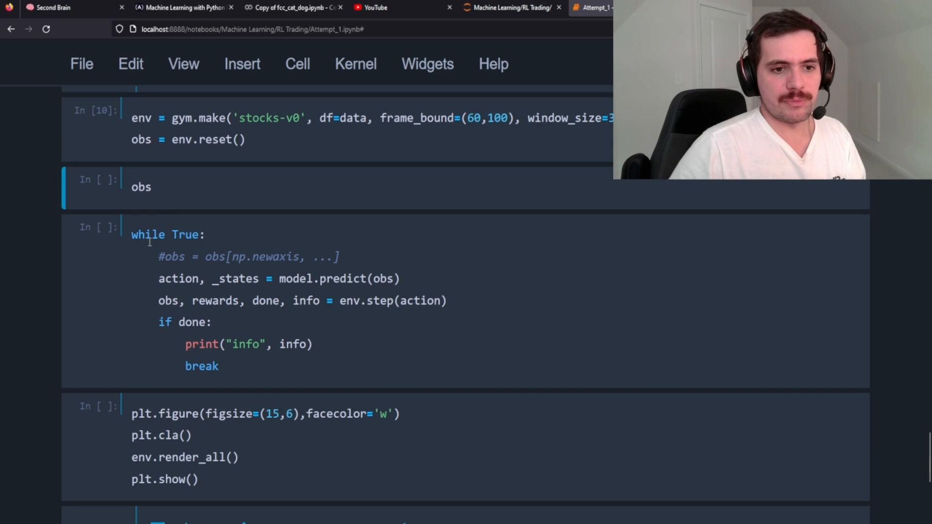
pyautogui.scroll(3)
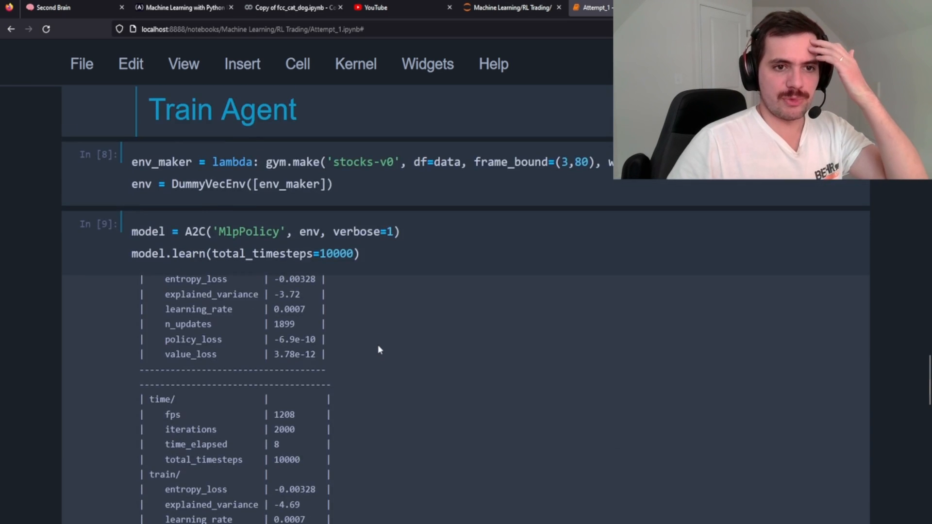
pyautogui.scroll(3)
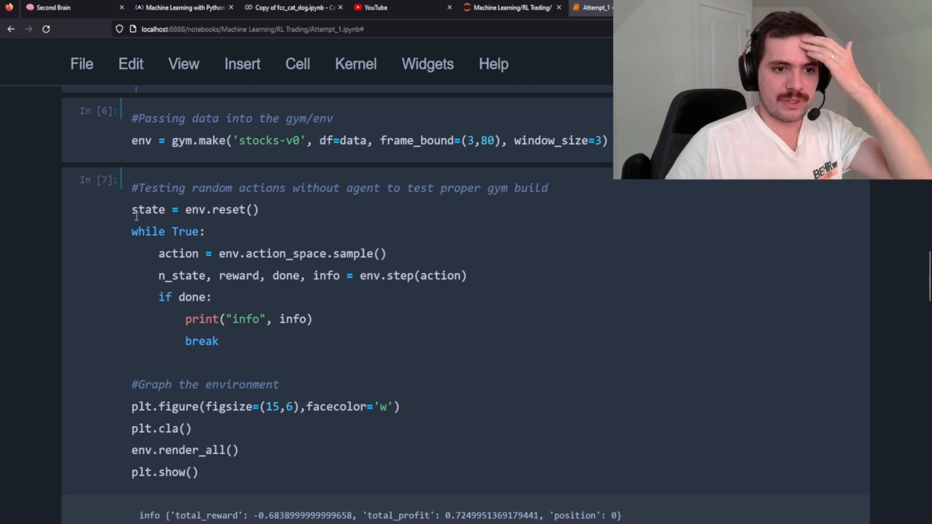
pyautogui.scroll(-3)
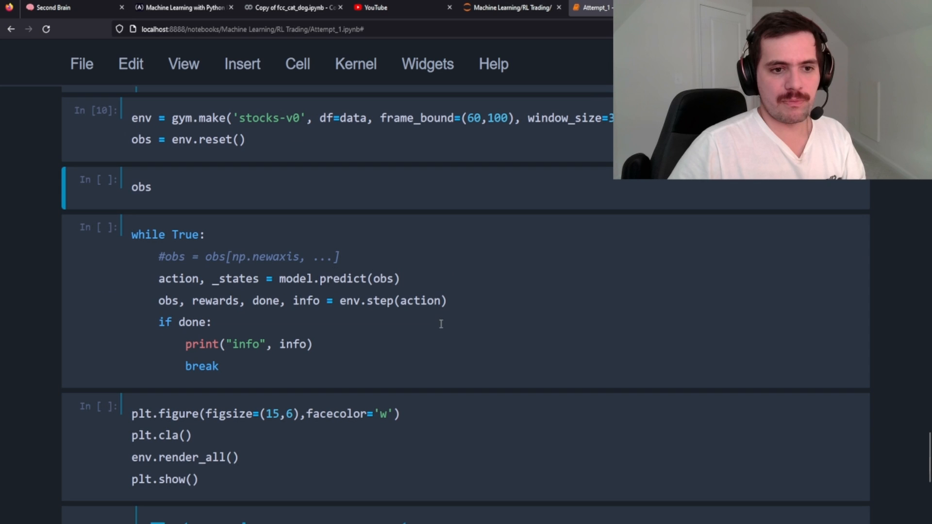
pyautogui.moveTo(321, 282)
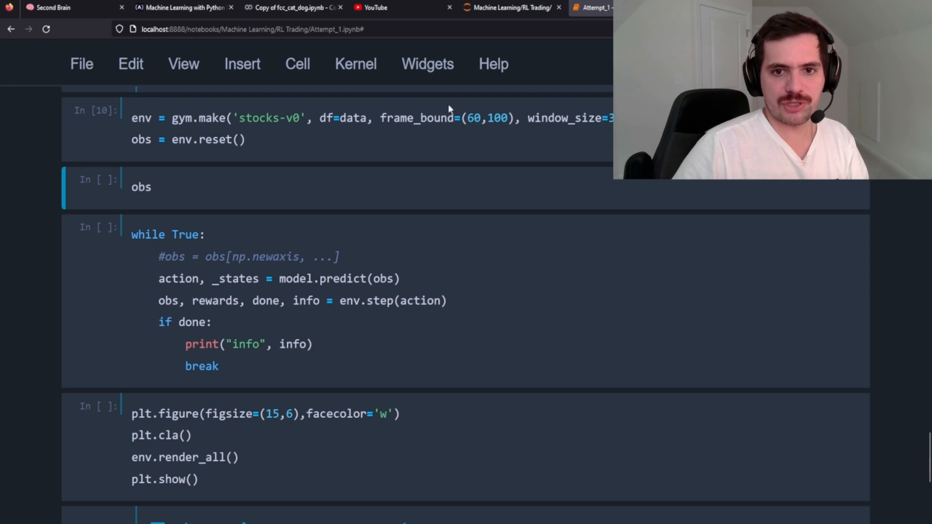
pyautogui.moveTo(401, 314)
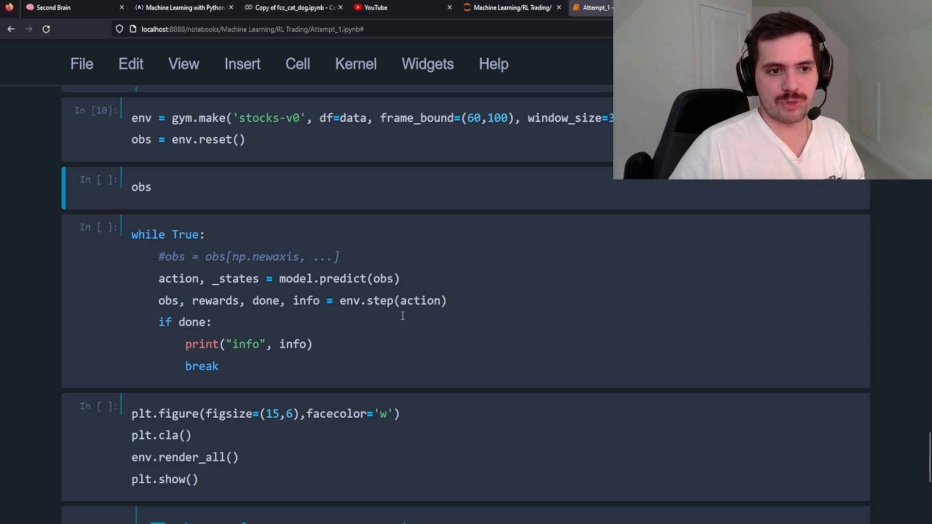
pyautogui.press('Shift+Enter')
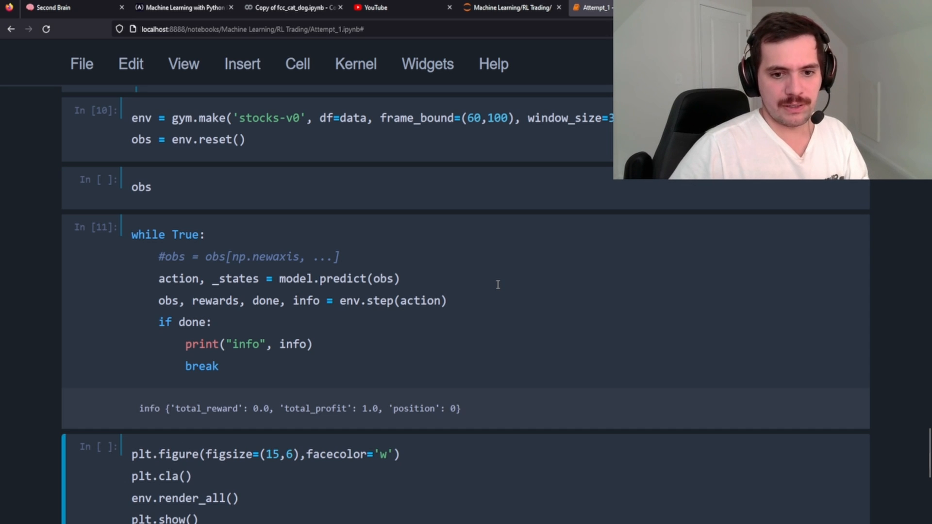
pyautogui.scroll(-3)
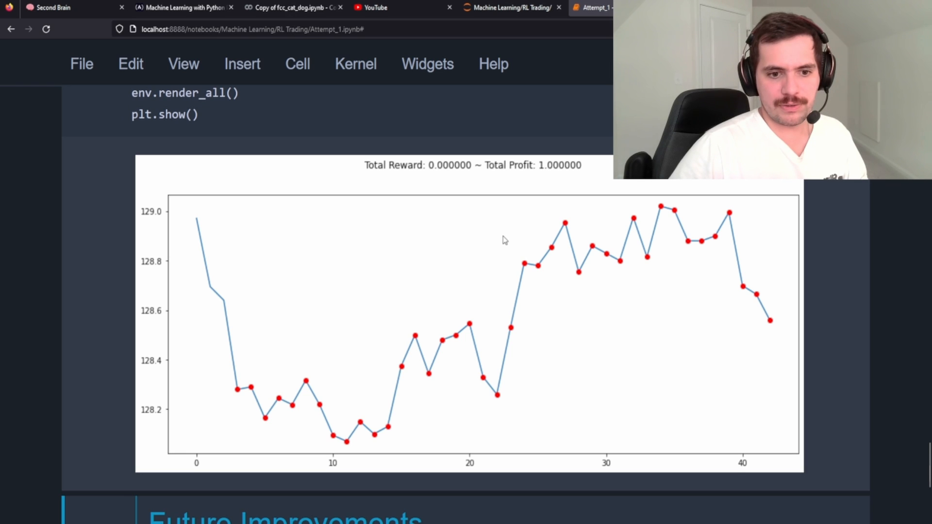
pyautogui.moveTo(437, 233)
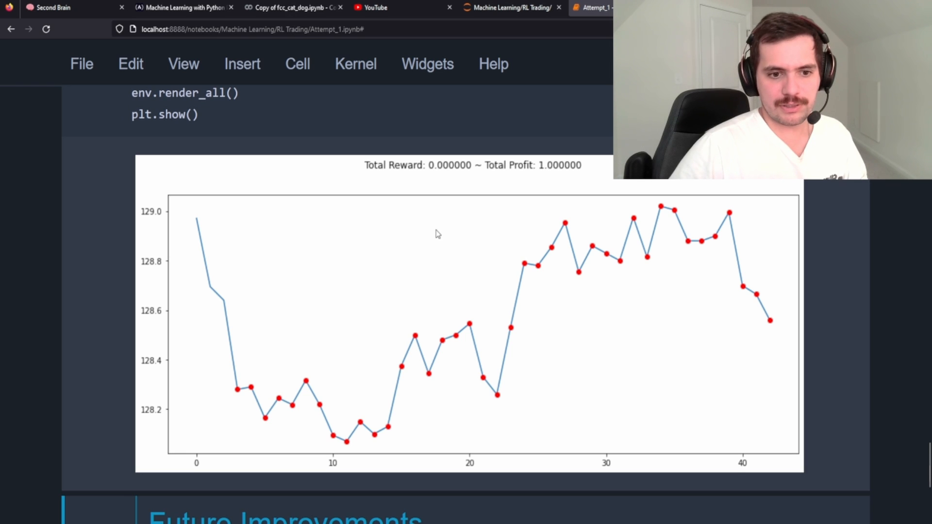
pyautogui.moveTo(400, 330)
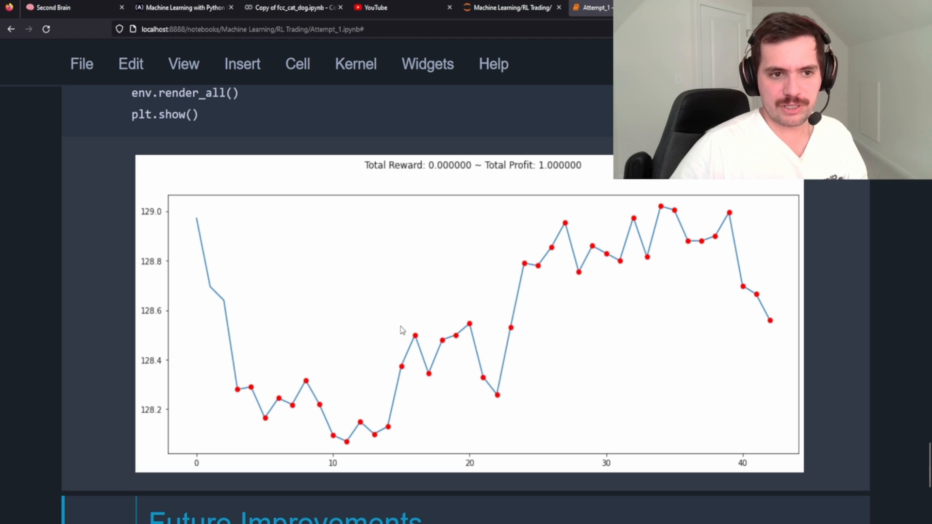
# Scroll between the rendered test trade plot and the Future Improvements section
pyautogui.scroll(3)
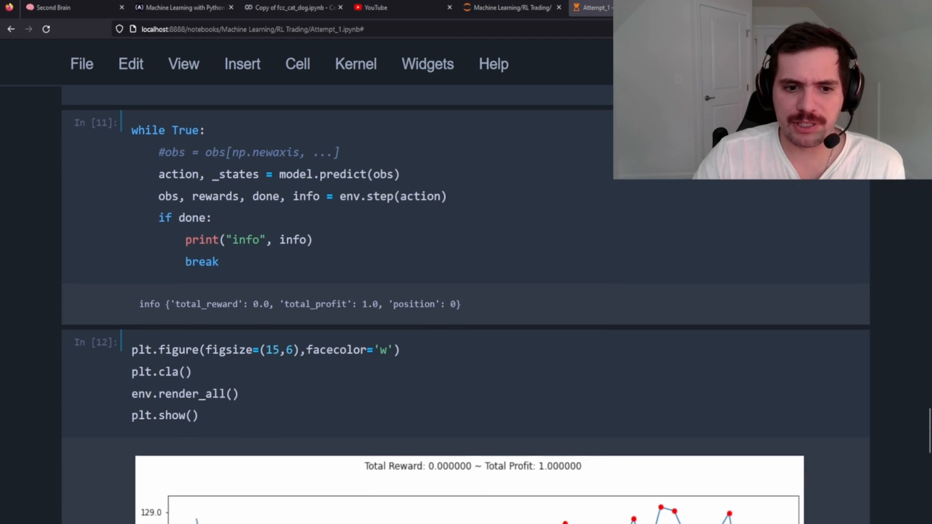
pyautogui.scroll(-3)
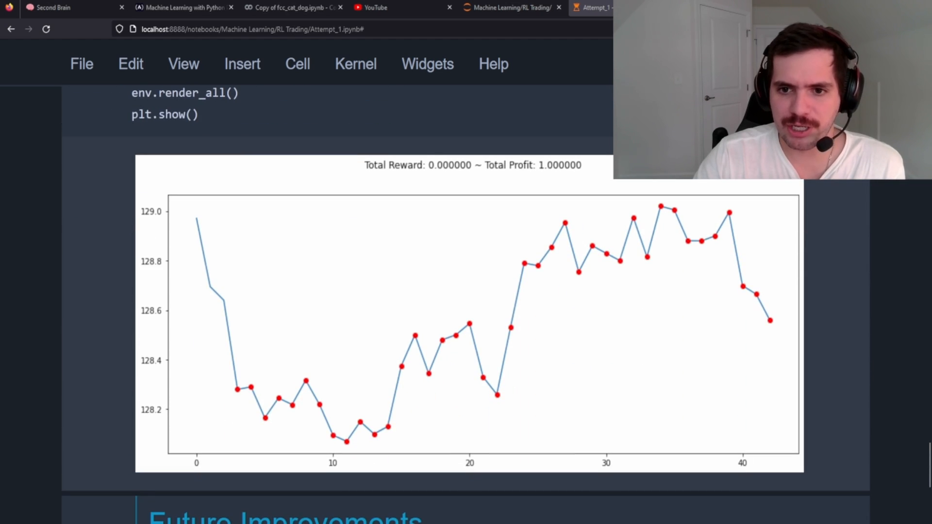
pyautogui.scroll(3)
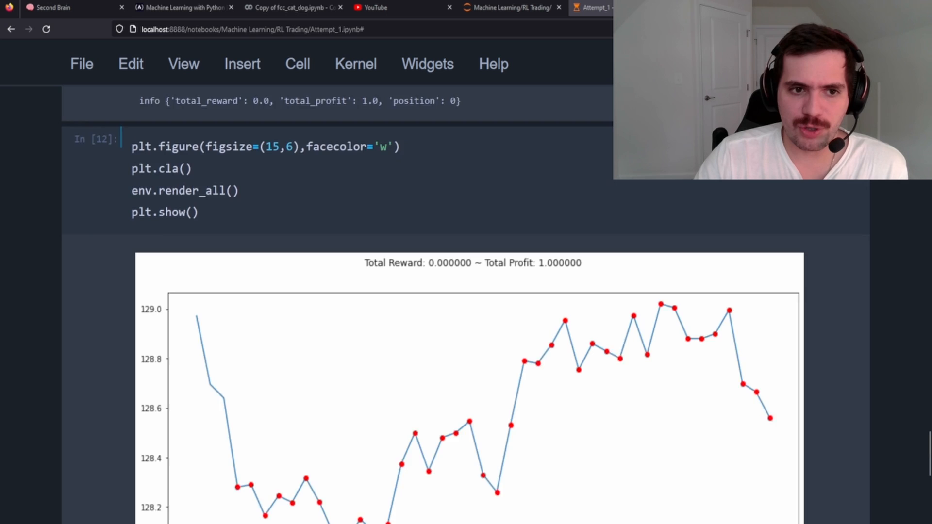
pyautogui.scroll(-3)
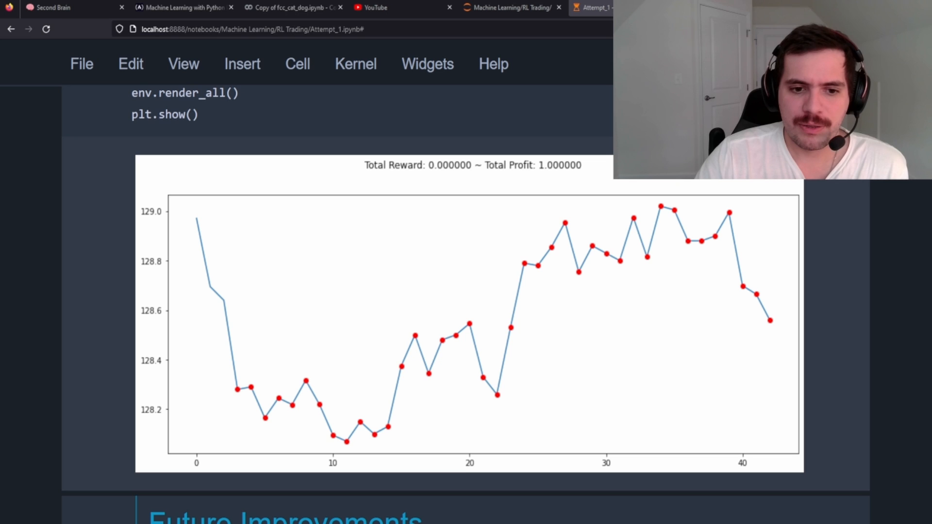
pyautogui.moveTo(343, 329)
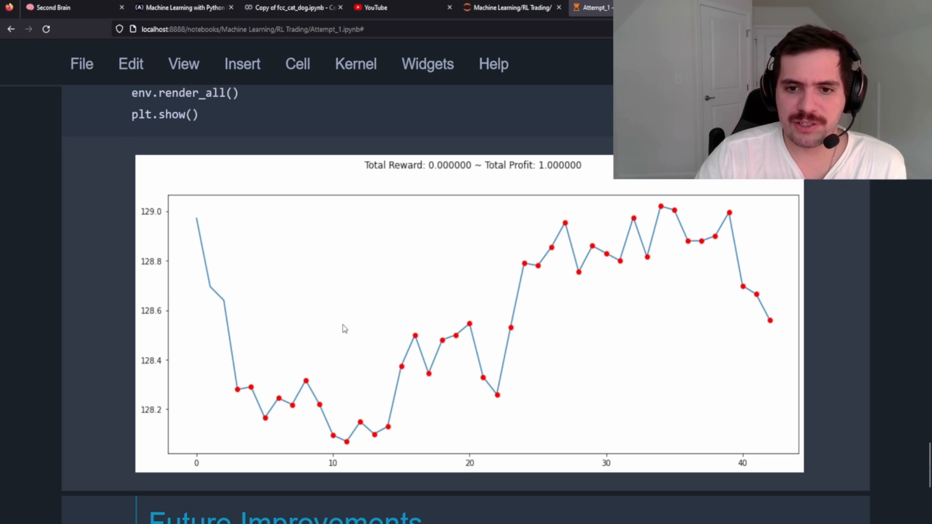
pyautogui.moveTo(528, 277)
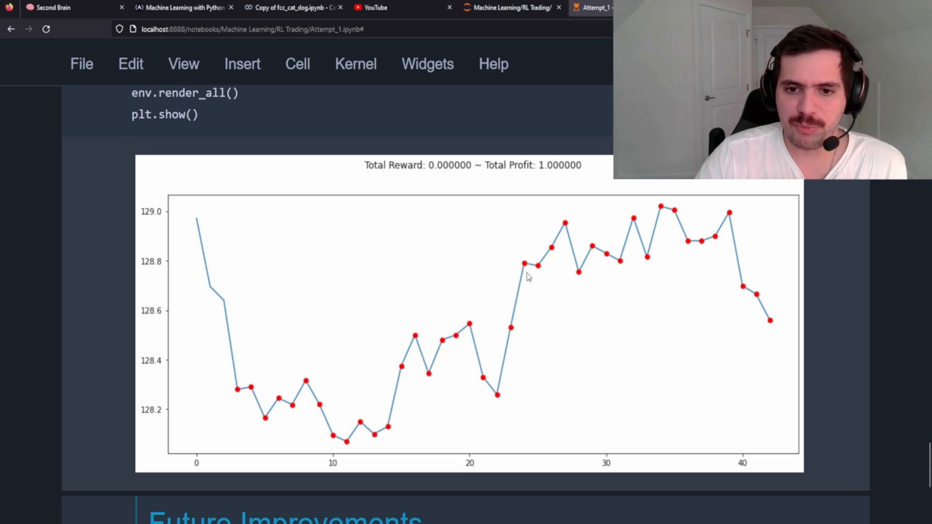
pyautogui.moveTo(415, 415)
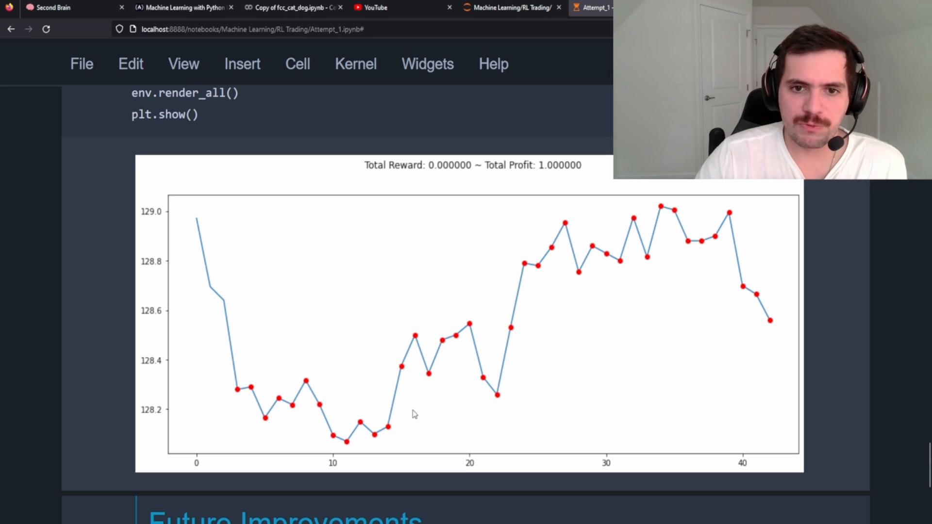
pyautogui.moveTo(280, 367)
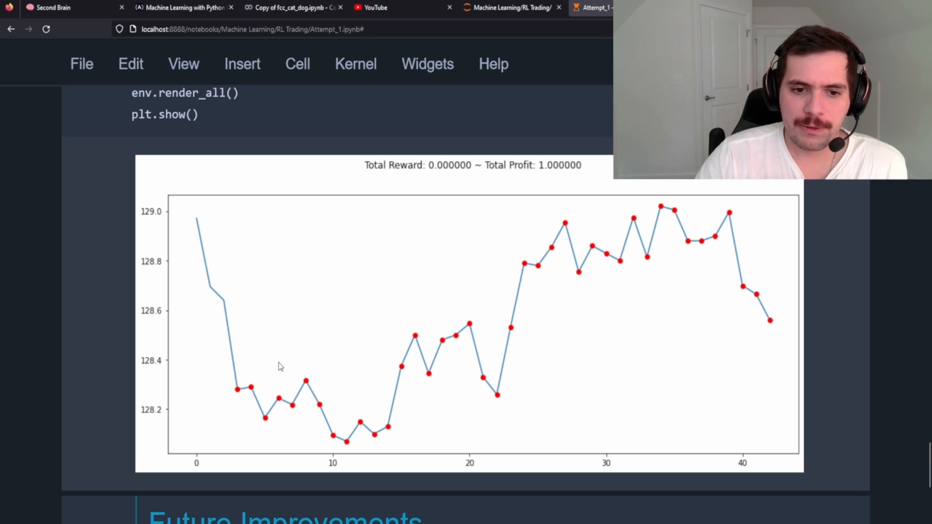
pyautogui.moveTo(584, 409)
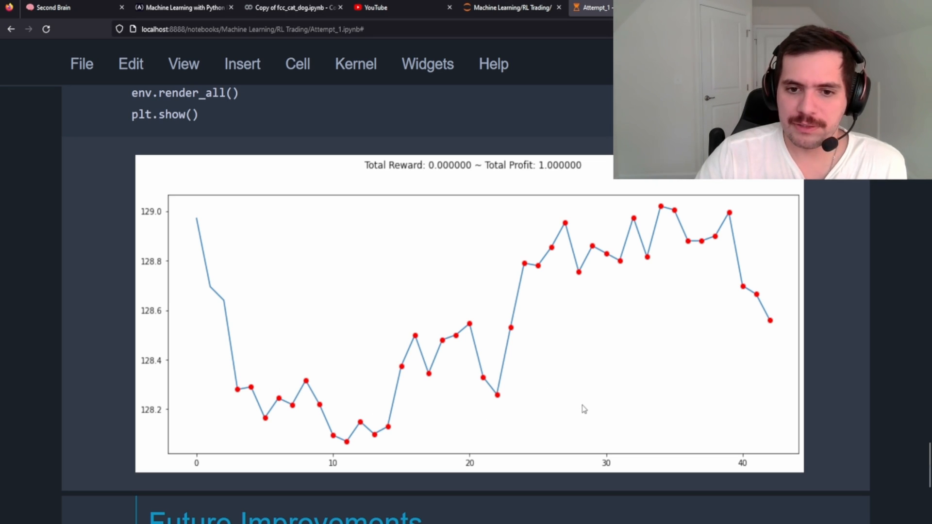
pyautogui.moveTo(547, 411)
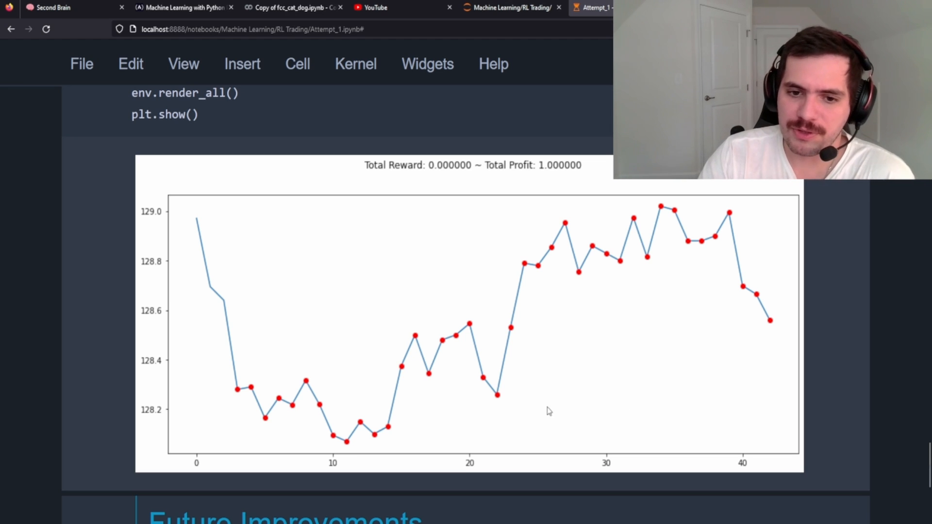
pyautogui.moveTo(225, 377)
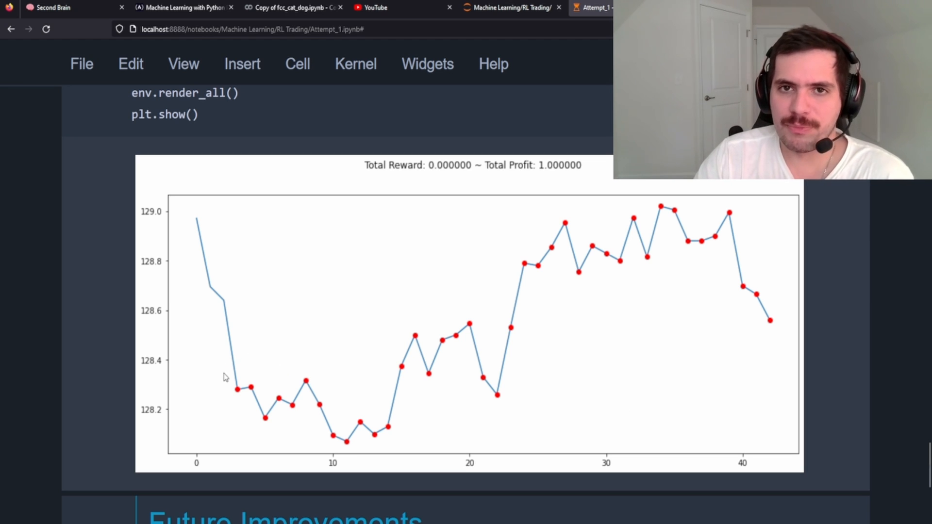
pyautogui.moveTo(231, 396)
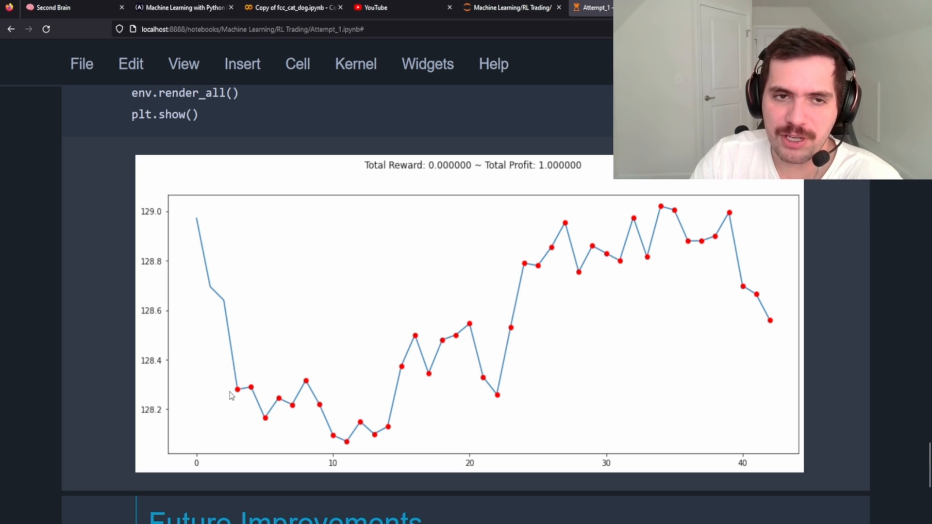
pyautogui.moveTo(43, 336)
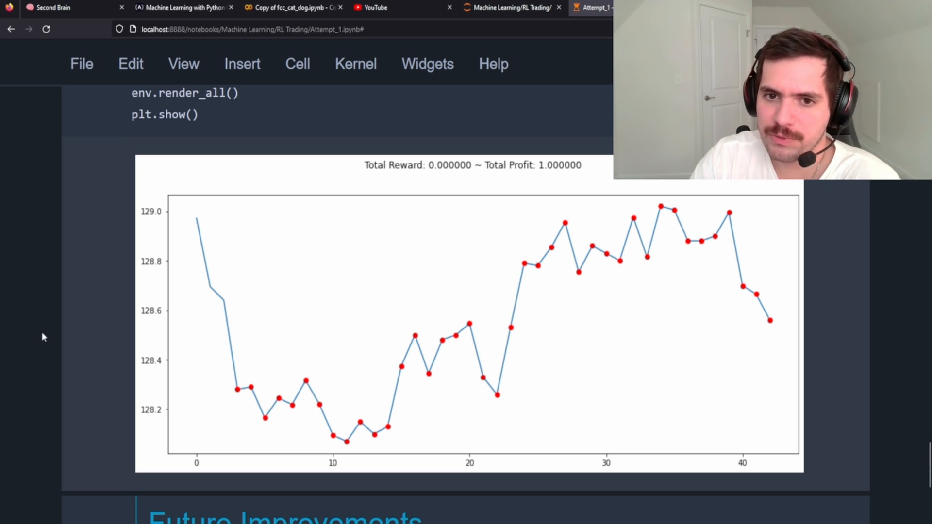
pyautogui.moveTo(434, 420)
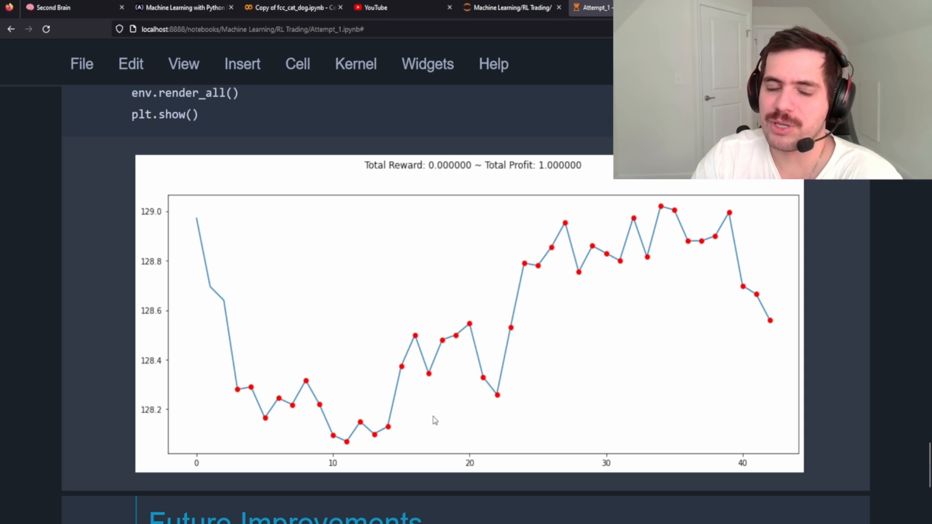
# Rerun the trading loop with the retrained model, printing reward 0.1754 and profit 0.901
pyautogui.scroll(3)
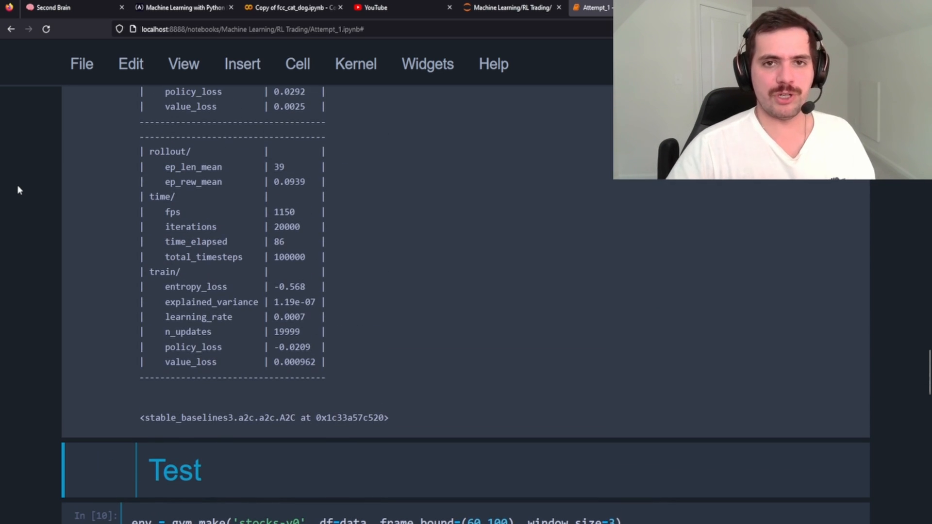
pyautogui.scroll(-3)
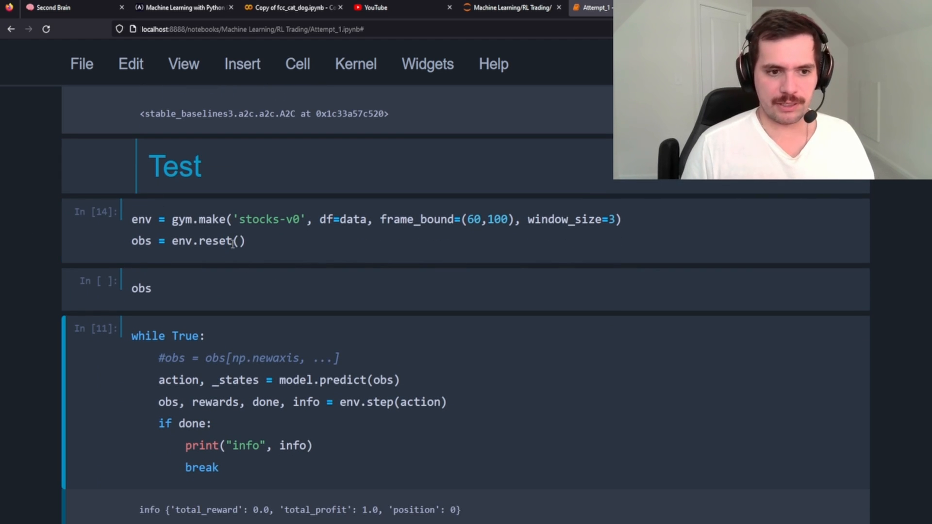
pyautogui.press('shift+enter')
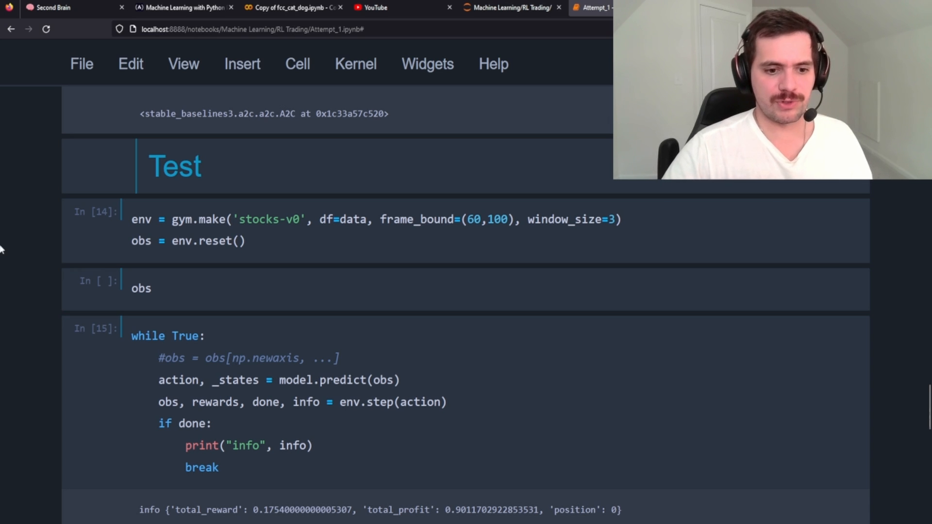
pyautogui.scroll(-3)
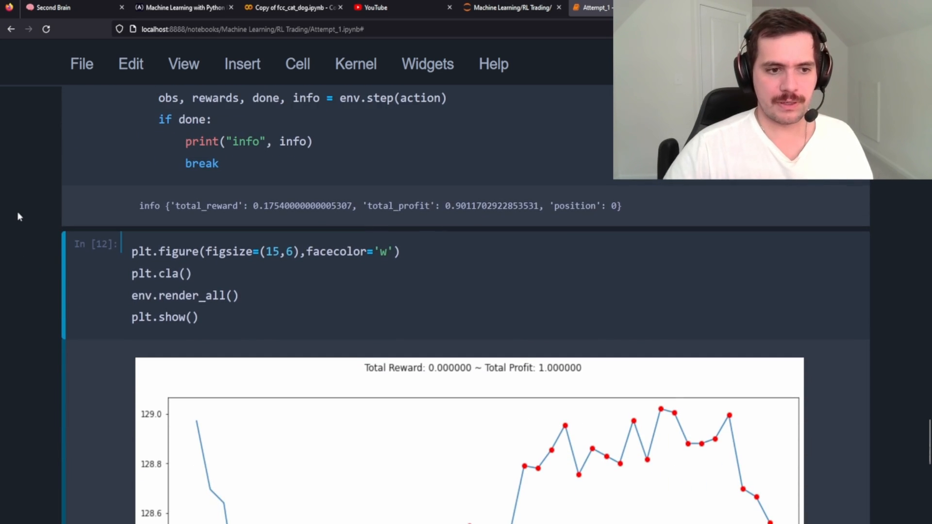
pyautogui.scroll(-3)
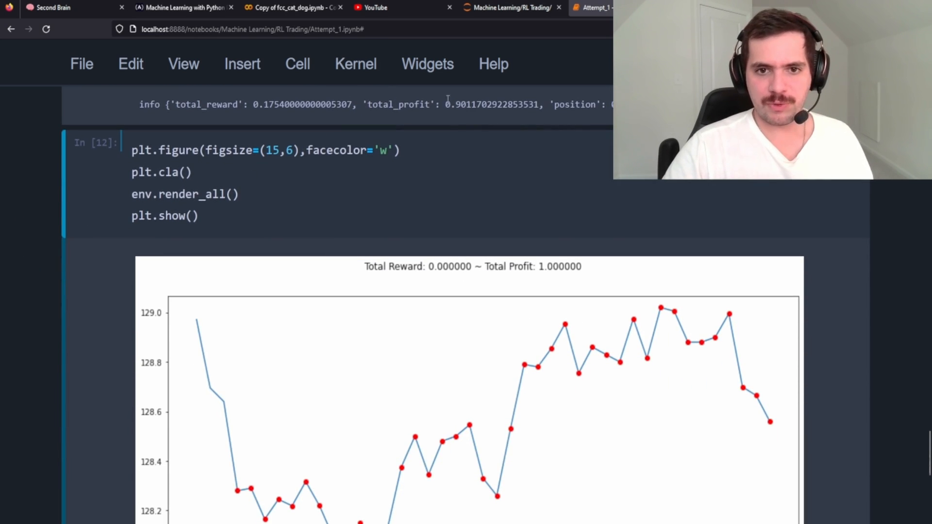
pyautogui.doubleClick(467, 105)
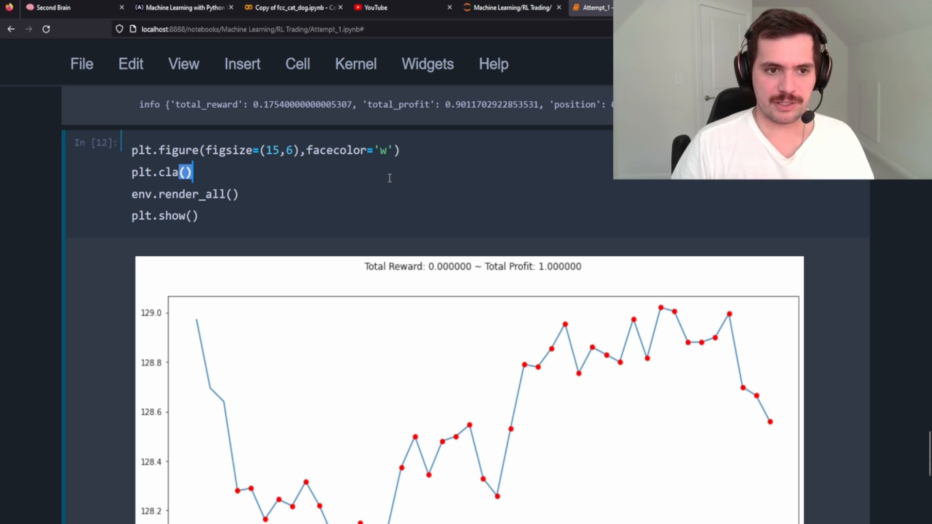
pyautogui.scroll(-3)
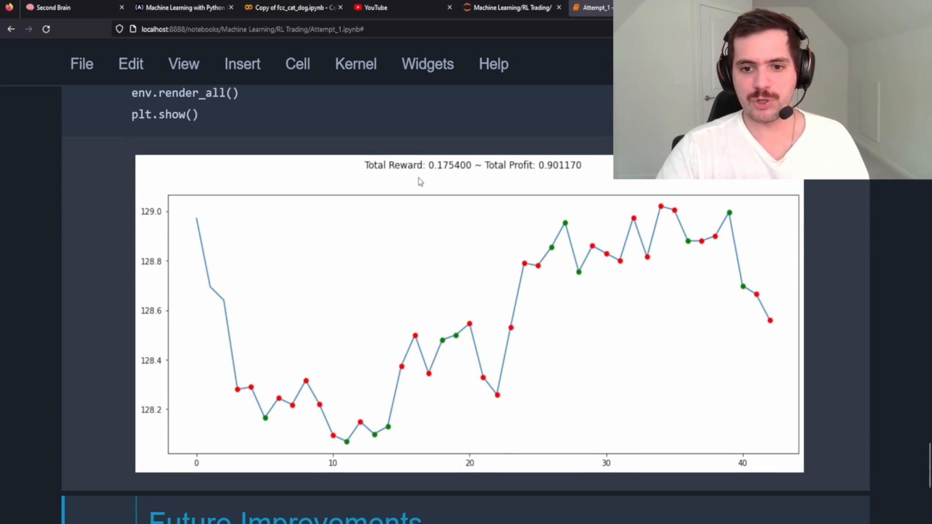
pyautogui.moveTo(431, 228)
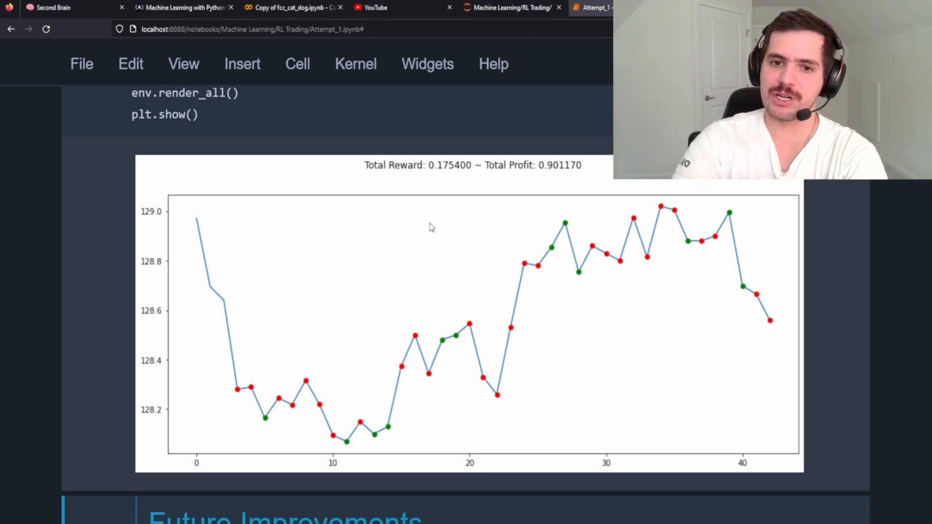
pyautogui.moveTo(230, 367)
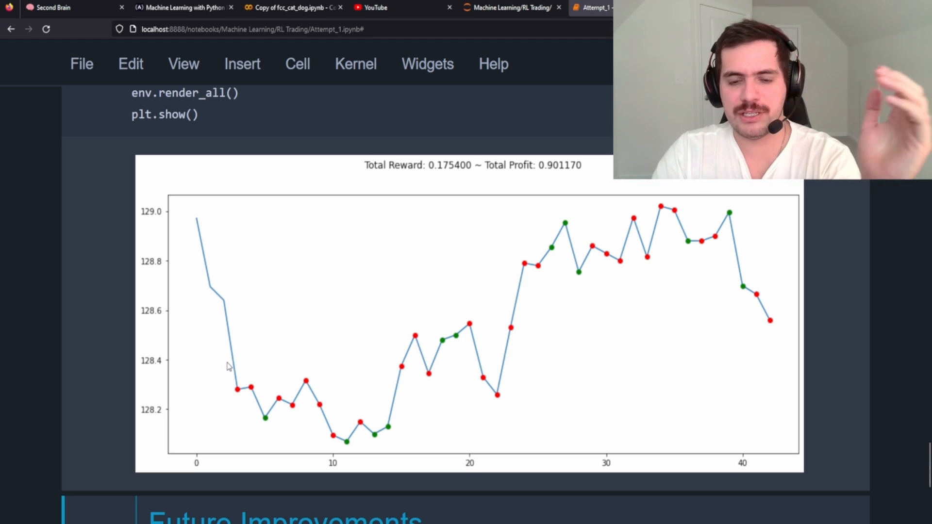
pyautogui.moveTo(449, 340)
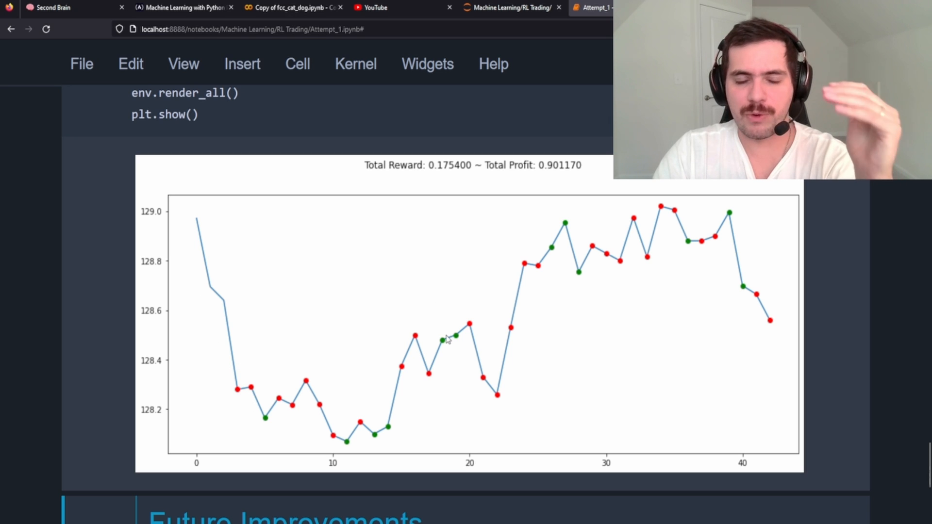
pyautogui.moveTo(333, 258)
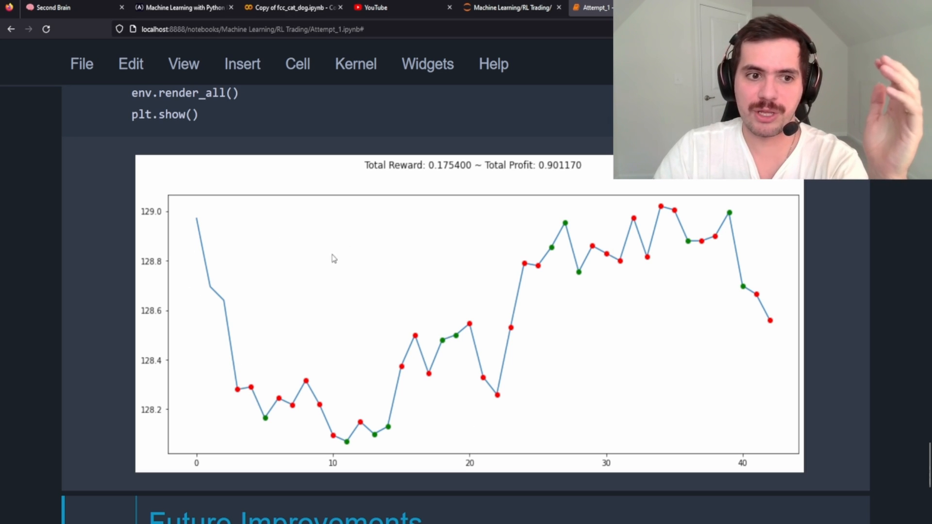
pyautogui.moveTo(178, 446)
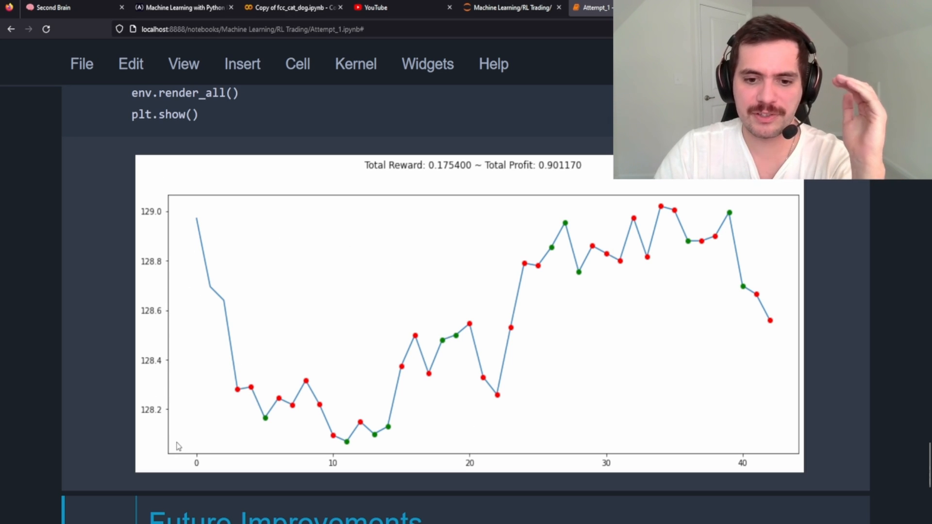
pyautogui.moveTo(318, 465)
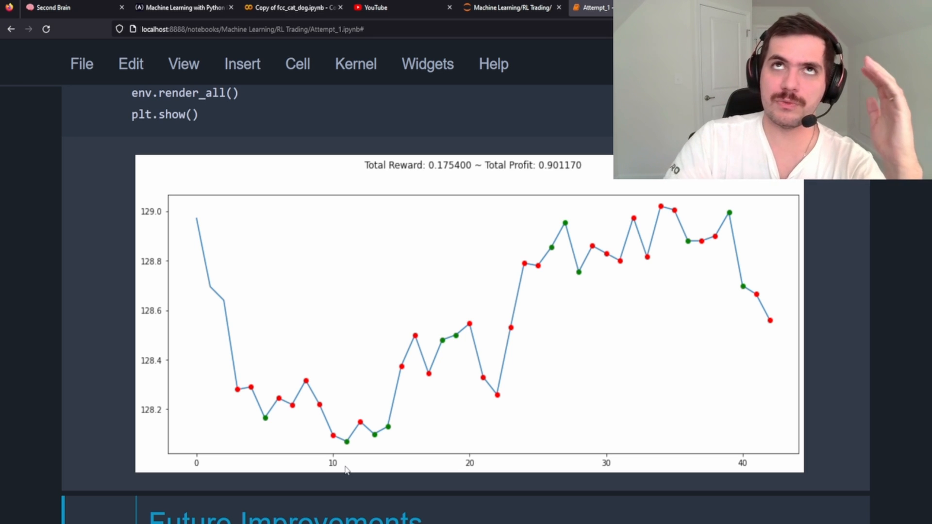
pyautogui.moveTo(307, 445)
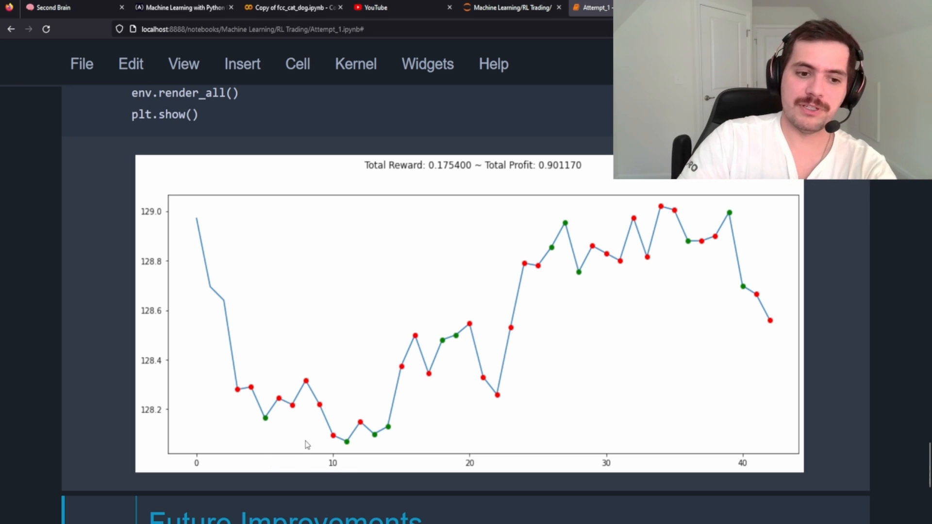
pyautogui.moveTo(281, 409)
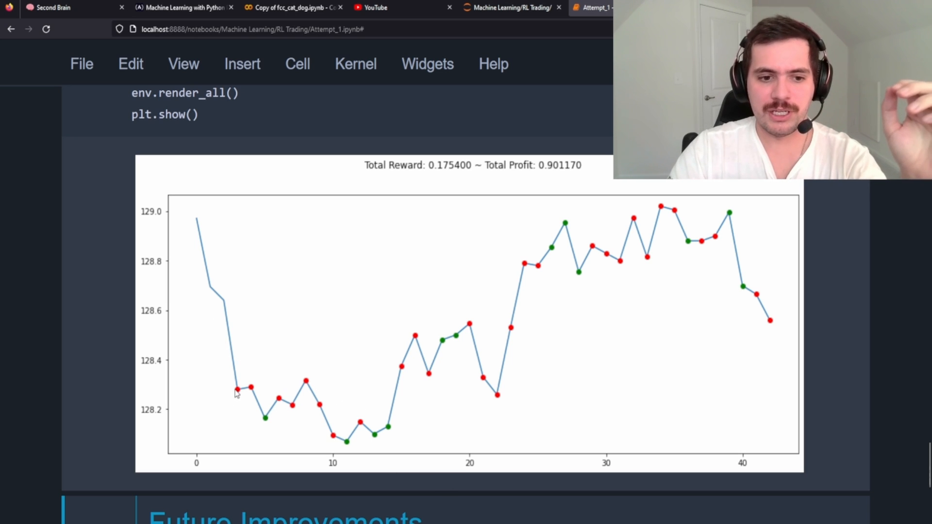
pyautogui.moveTo(264, 412)
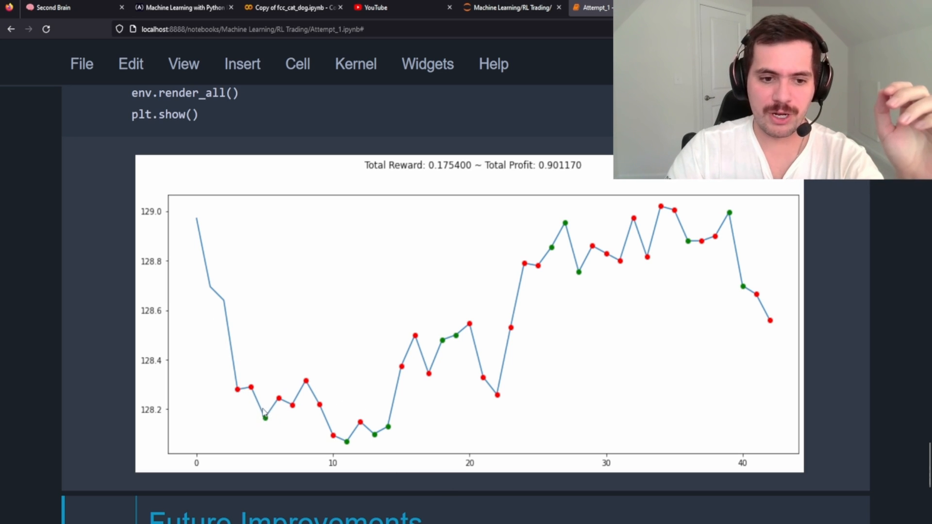
pyautogui.moveTo(268, 419)
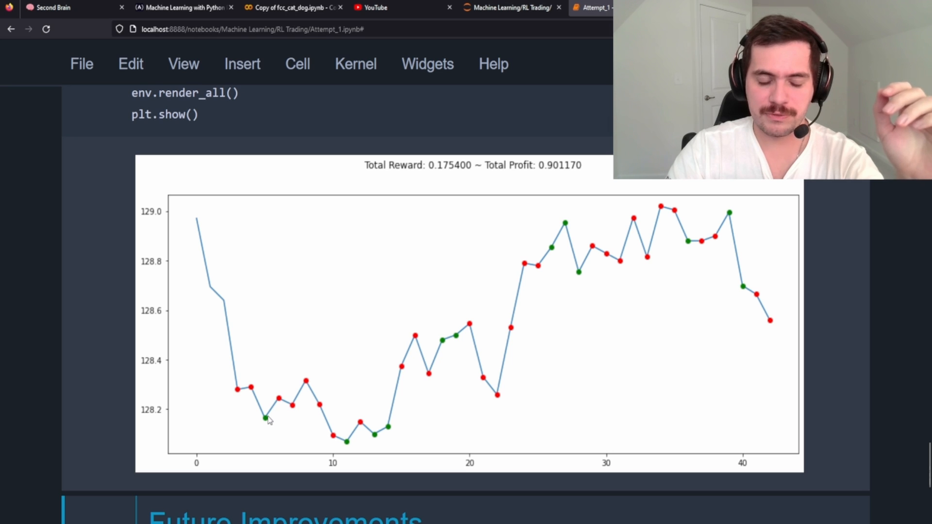
pyautogui.moveTo(329, 442)
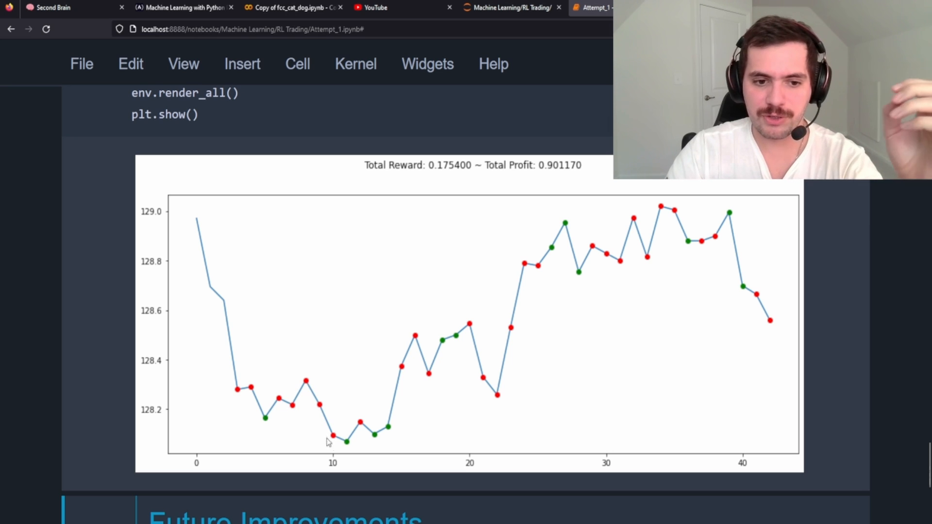
pyautogui.moveTo(377, 438)
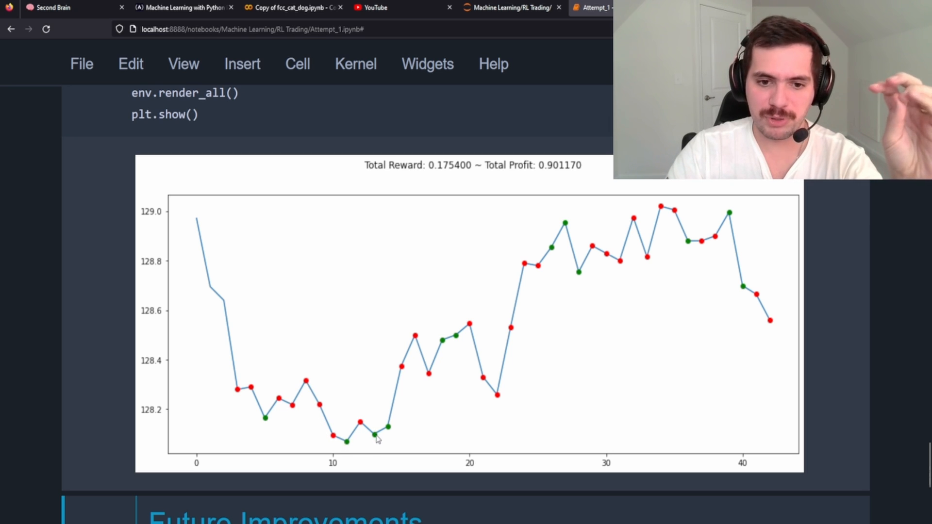
pyautogui.moveTo(505, 409)
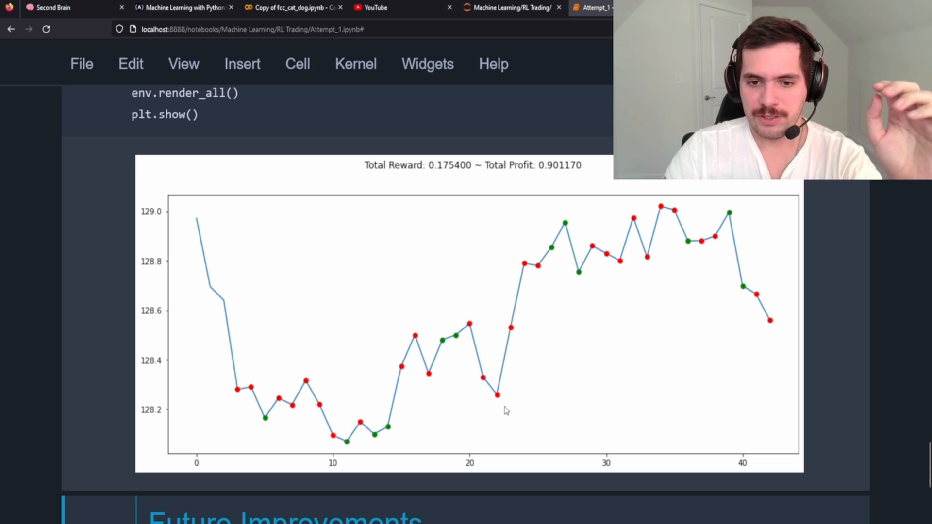
pyautogui.moveTo(501, 400)
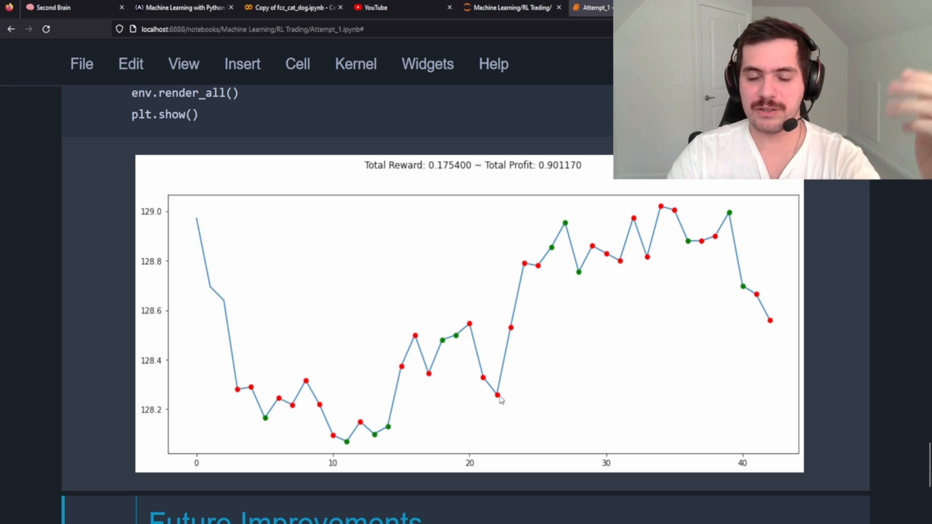
pyautogui.moveTo(570, 220)
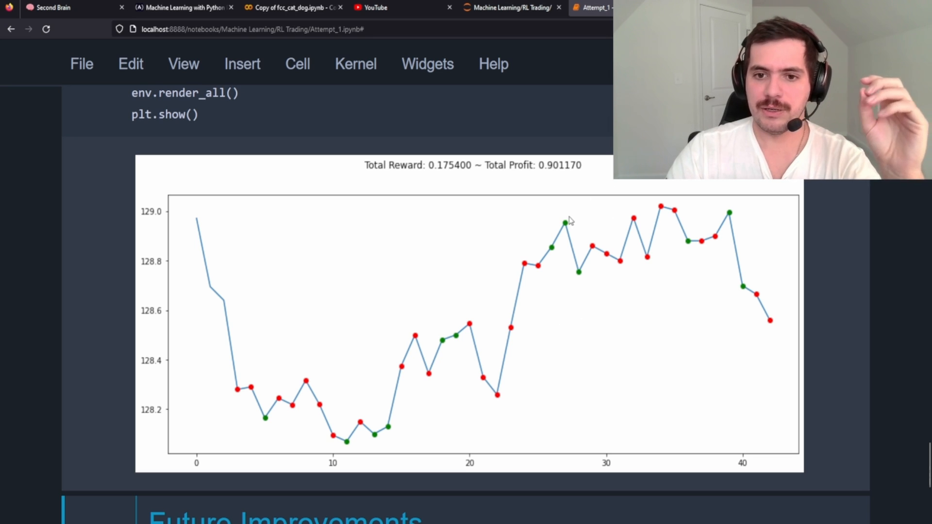
pyautogui.moveTo(568, 237)
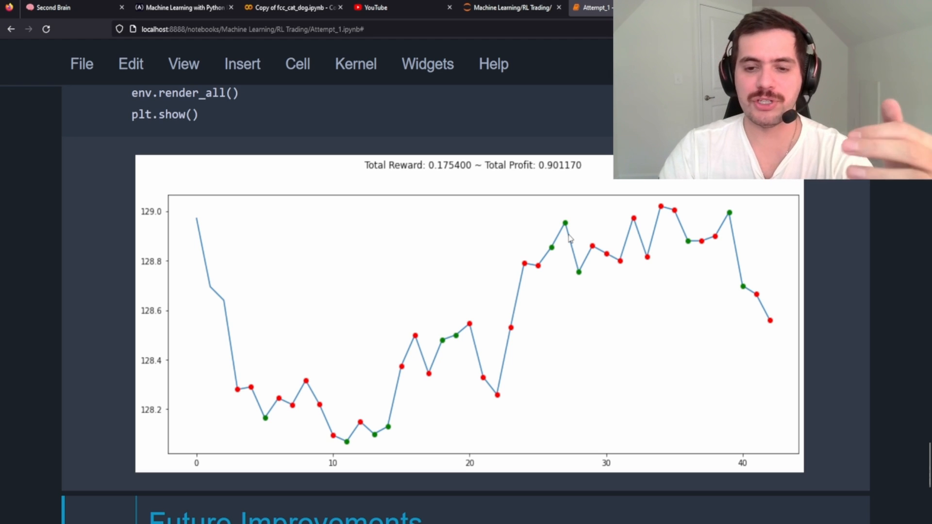
pyautogui.moveTo(304, 415)
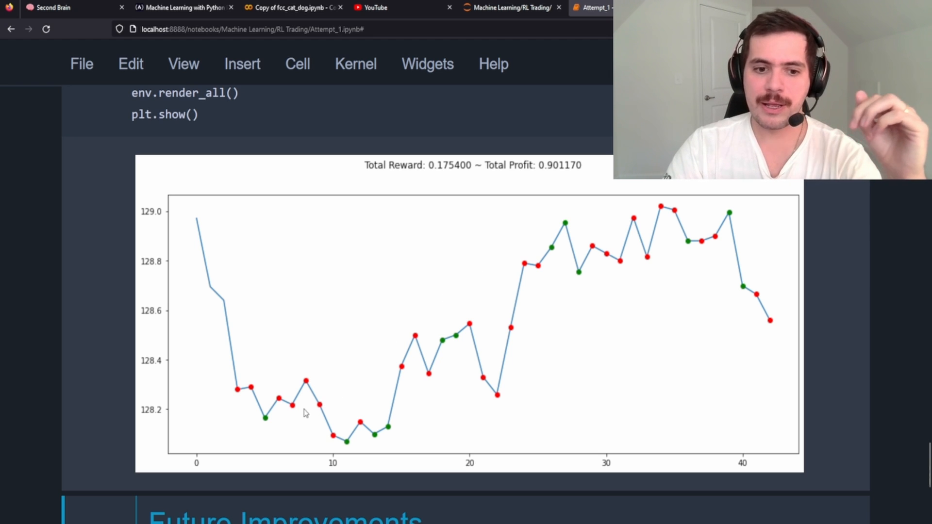
pyautogui.moveTo(562, 224)
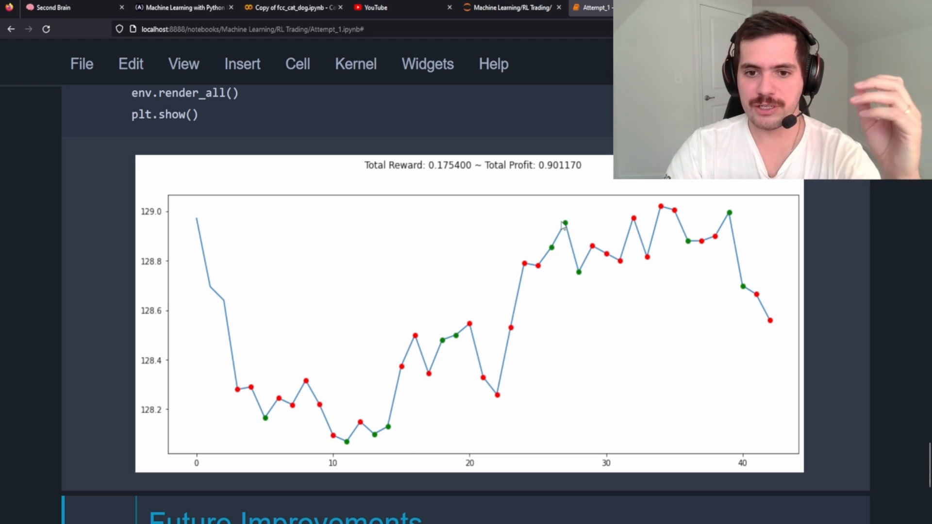
pyautogui.moveTo(641, 226)
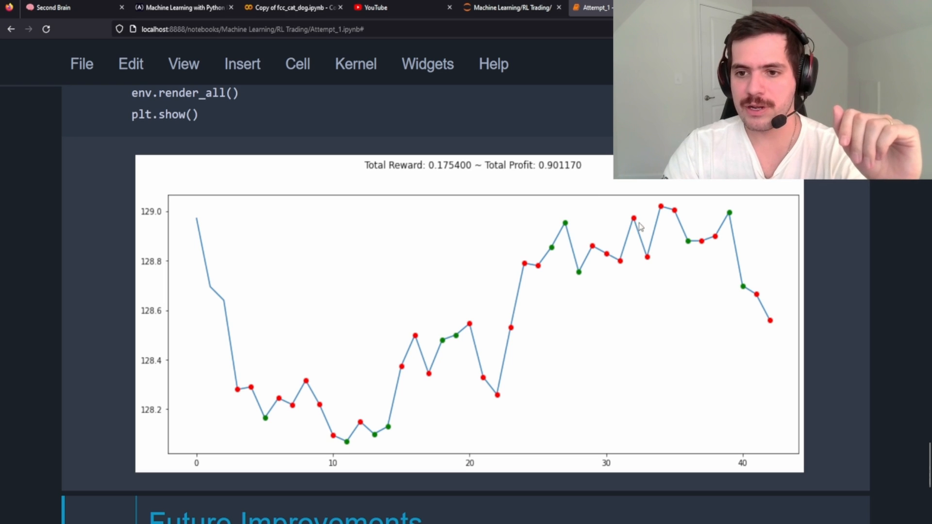
pyautogui.moveTo(668, 241)
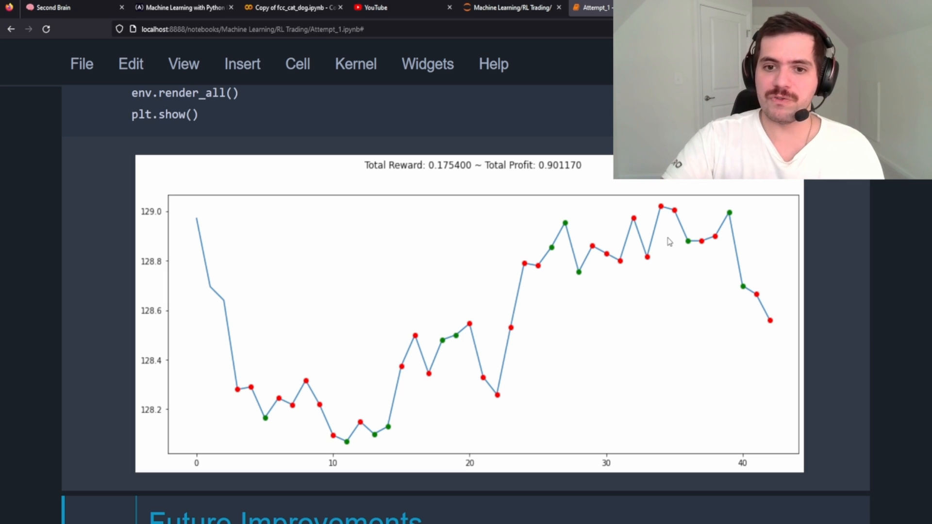
# Scroll down to the Future Improvements list: custom indicators, training callback, larger dataset, DQN or PPO
pyautogui.scroll(-3)
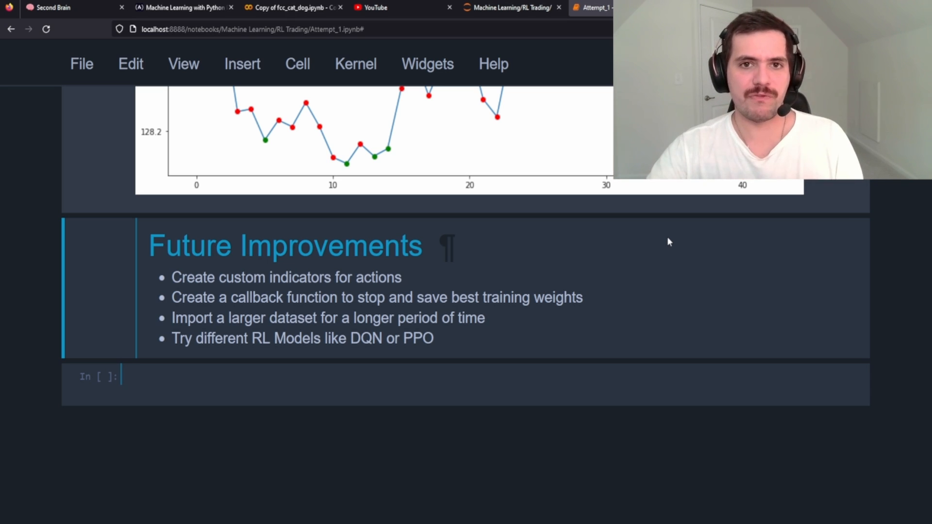
pyautogui.moveTo(666, 266)
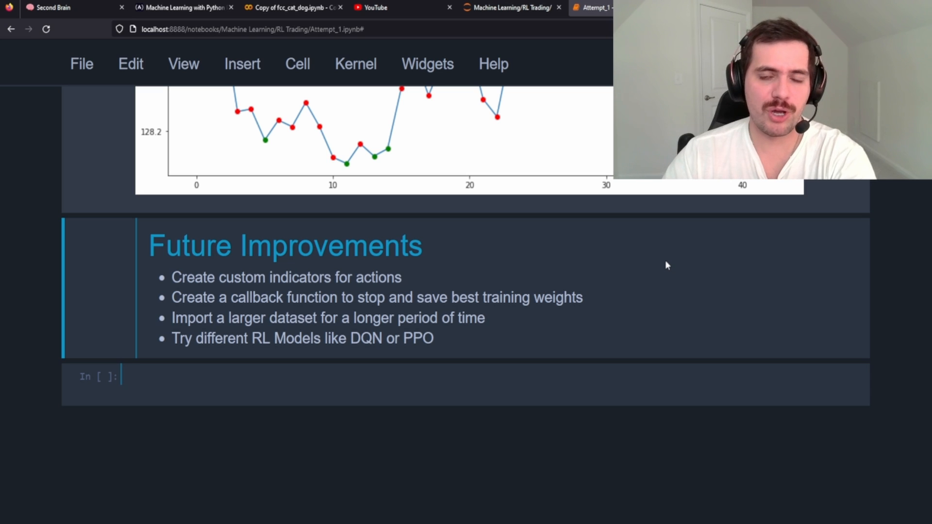
pyautogui.scroll(3)
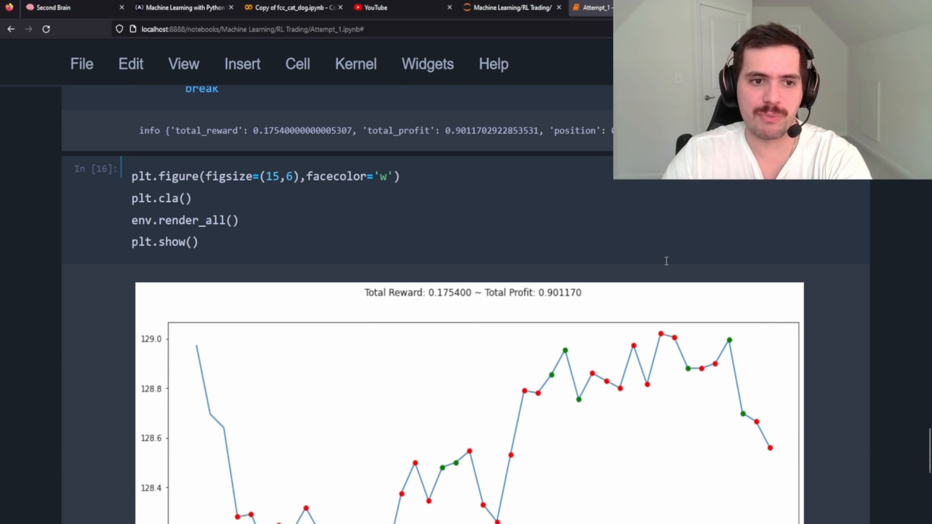
pyautogui.scroll(-3)
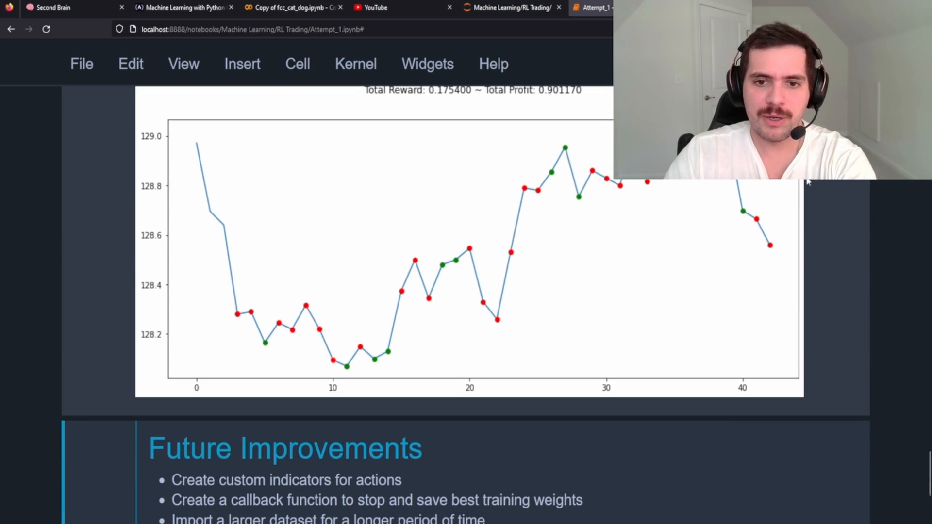
pyautogui.moveTo(747, 250)
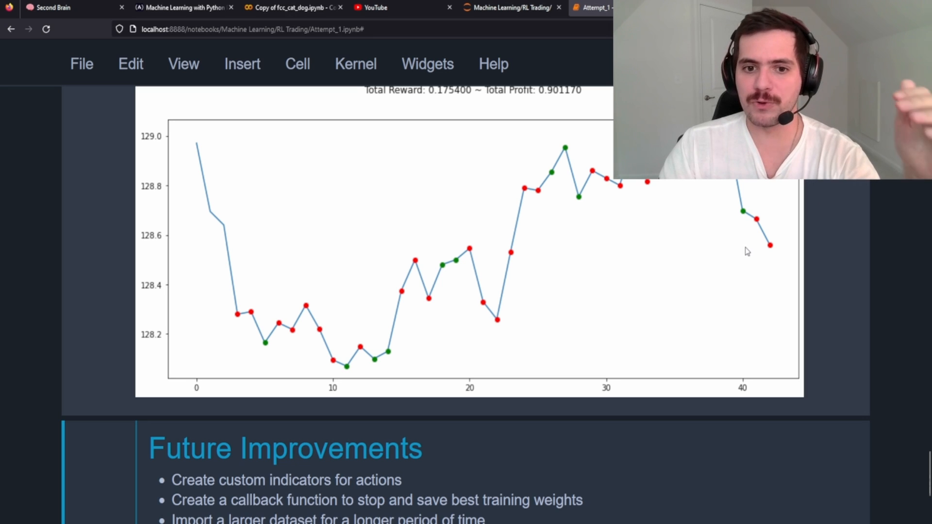
pyautogui.moveTo(751, 272)
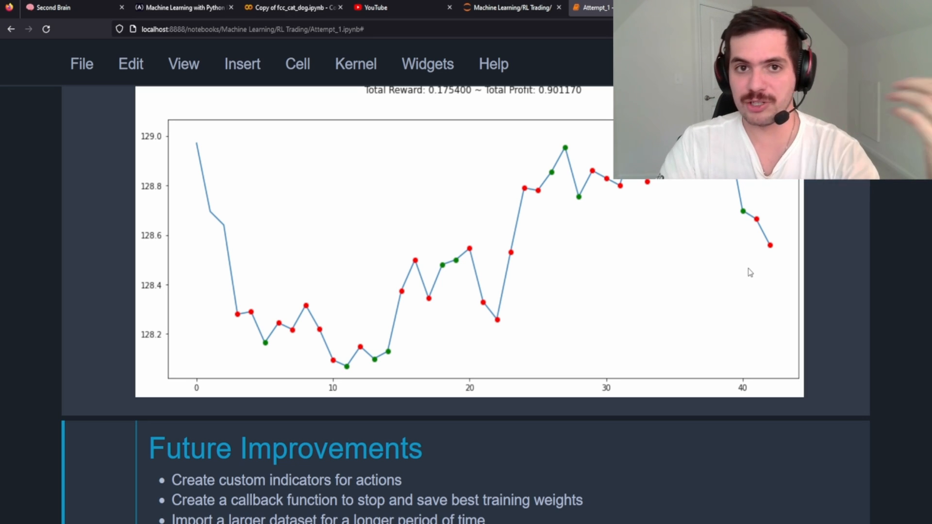
pyautogui.scroll(3)
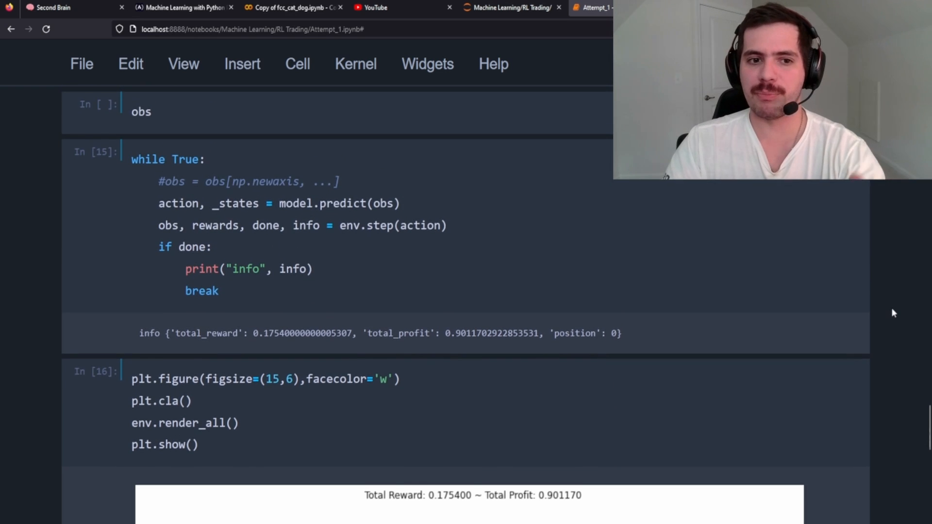
pyautogui.scroll(-3)
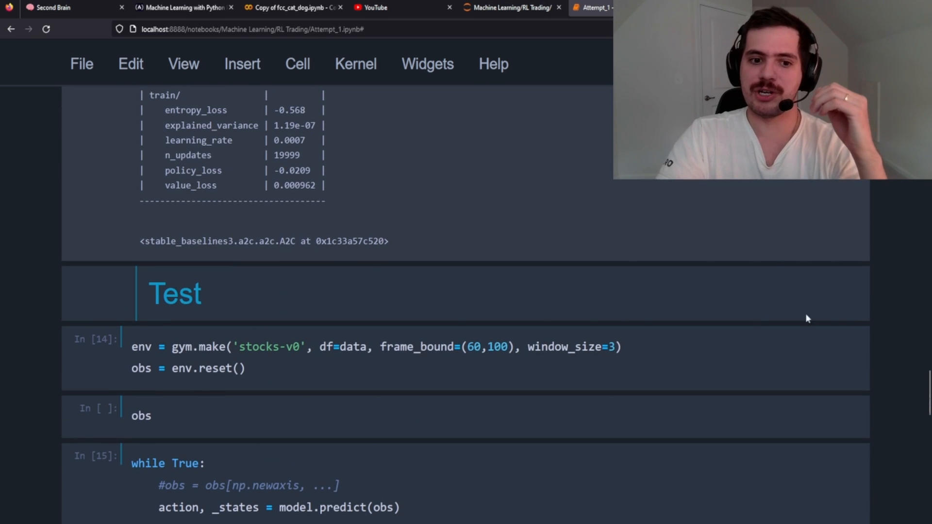
pyautogui.scroll(3)
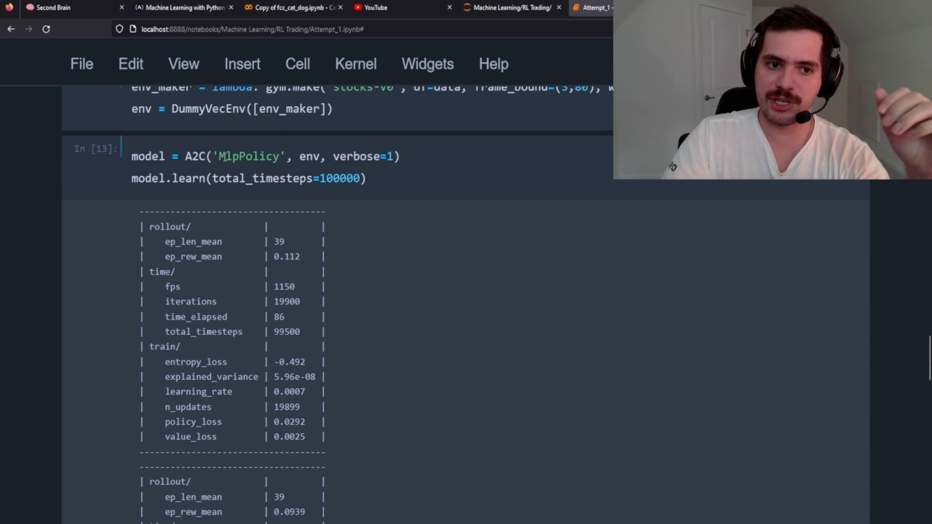
pyautogui.scroll(-3)
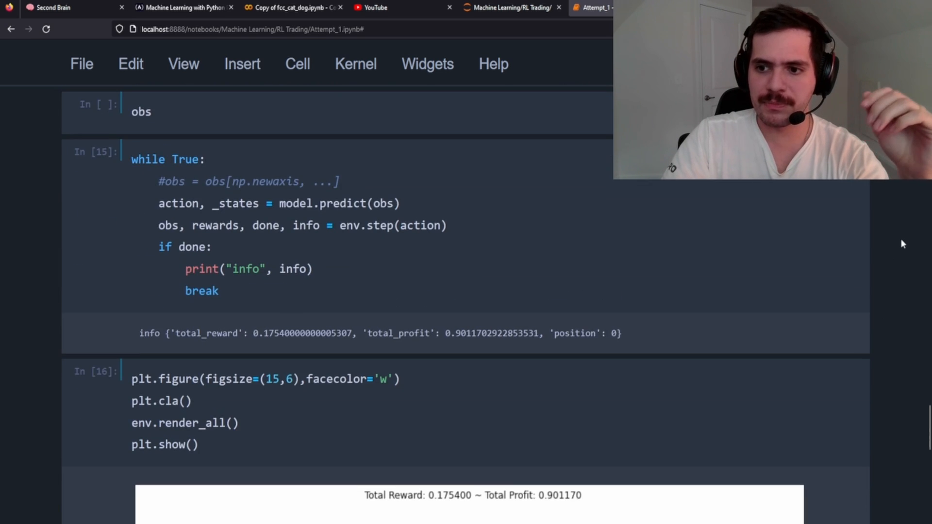
pyautogui.scroll(-3)
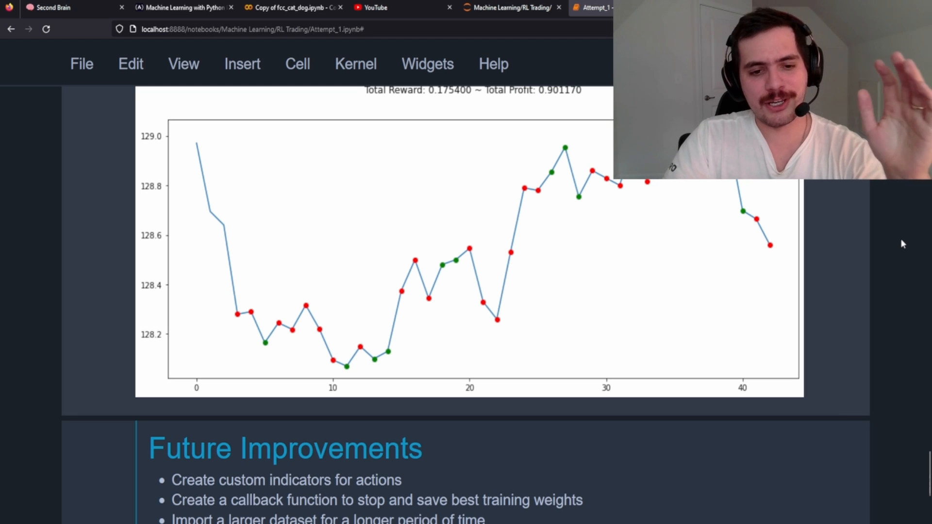
pyautogui.moveTo(888, 243)
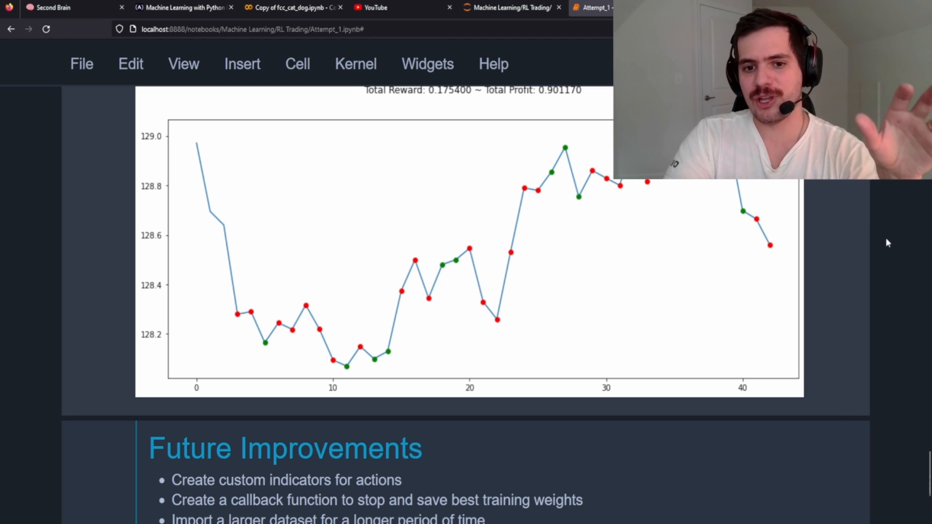
pyautogui.moveTo(622, 265)
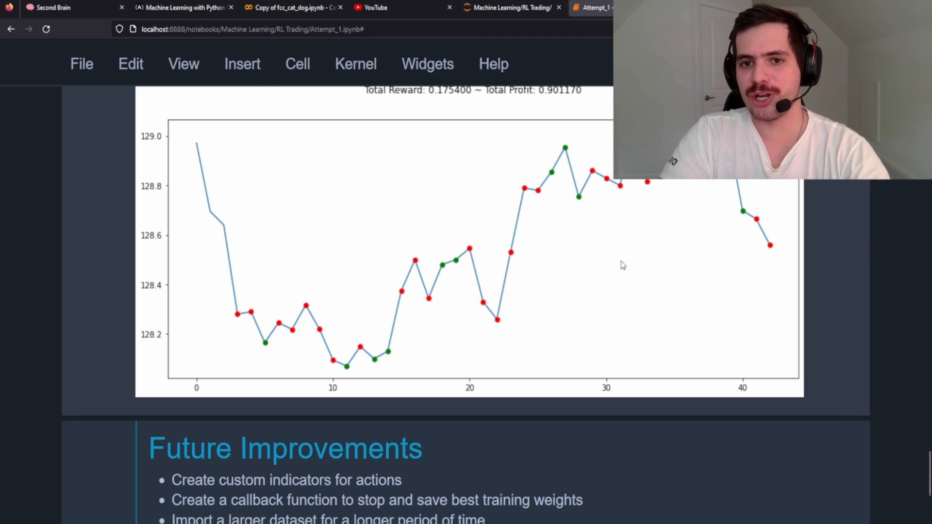
pyautogui.scroll(3)
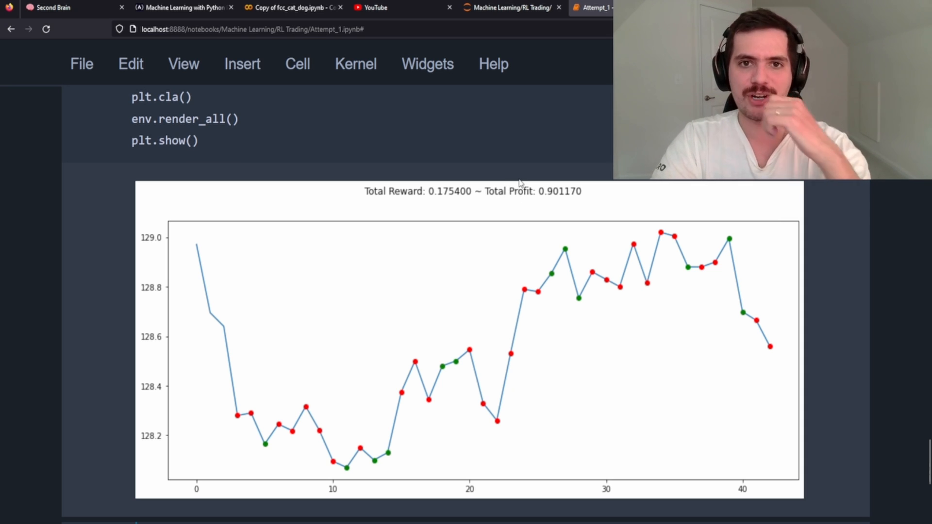
pyautogui.scroll(-3)
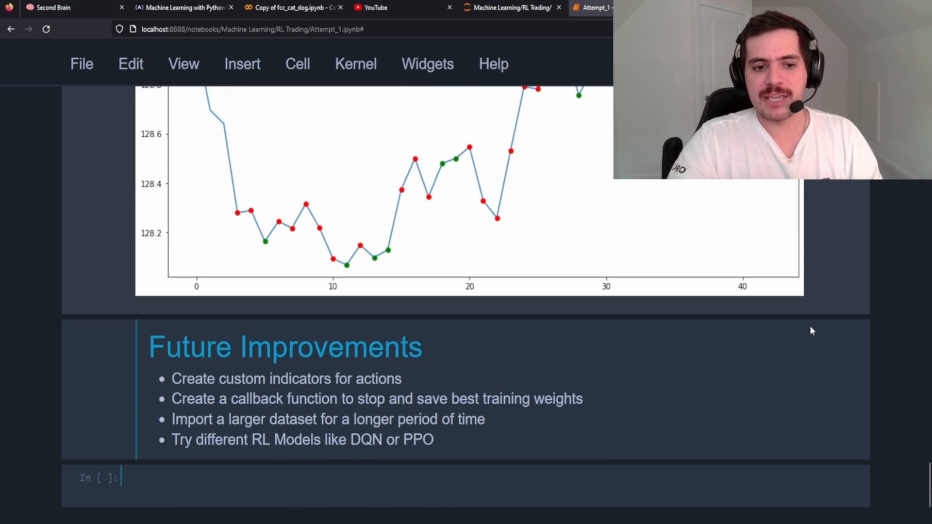
pyautogui.moveTo(767, 333)
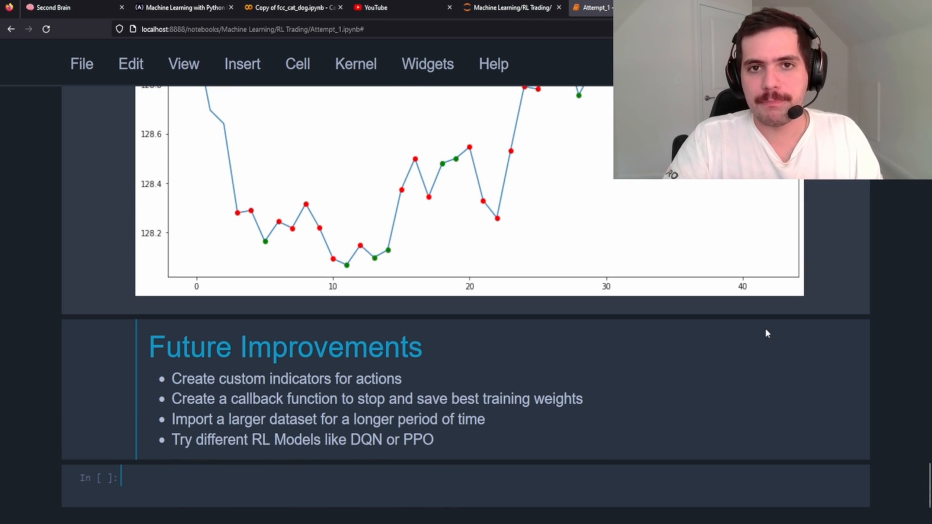